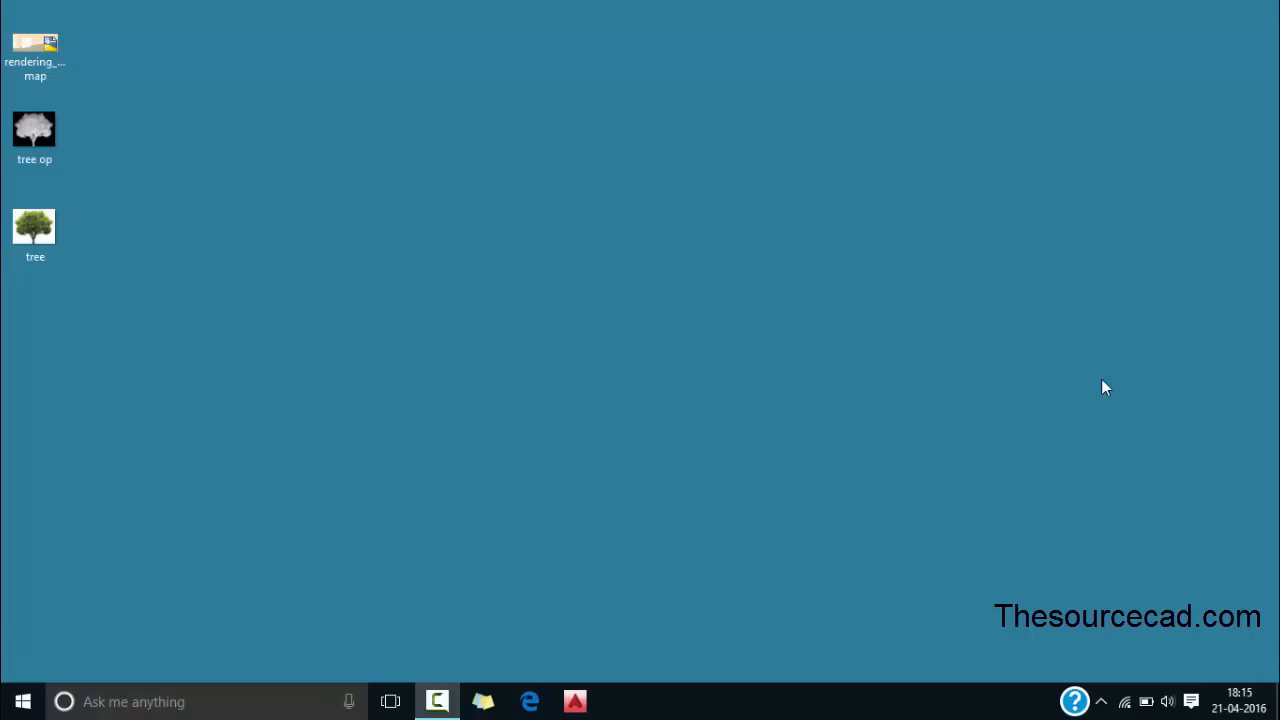
mouse_move(462, 196)
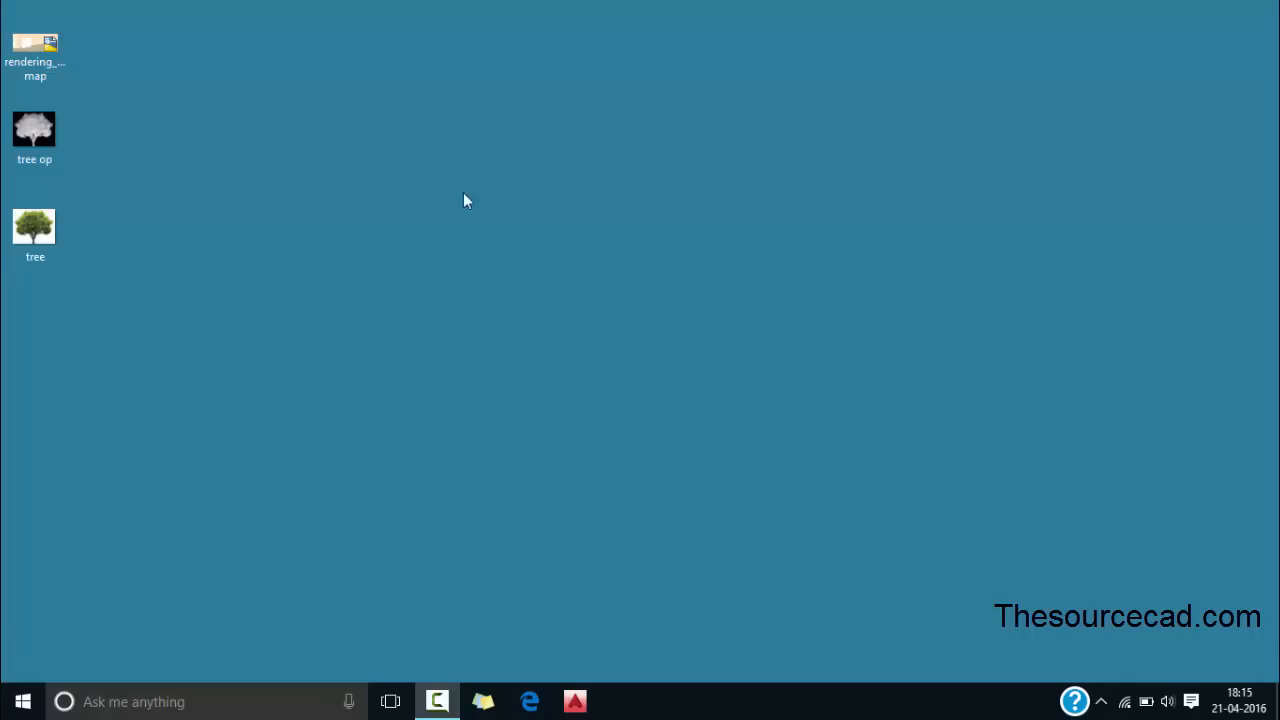
- Review the tree and tree op image files, then open rendering_opacity map.dwg
click(34, 224)
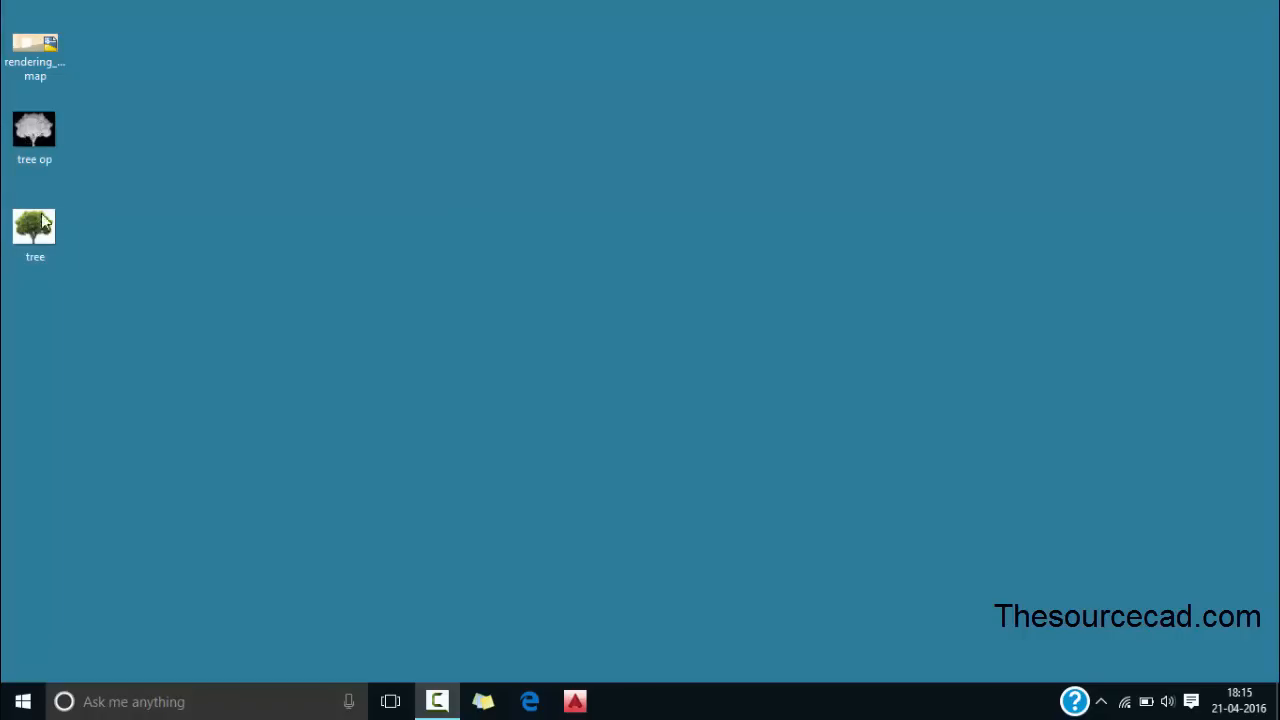
click(34, 224)
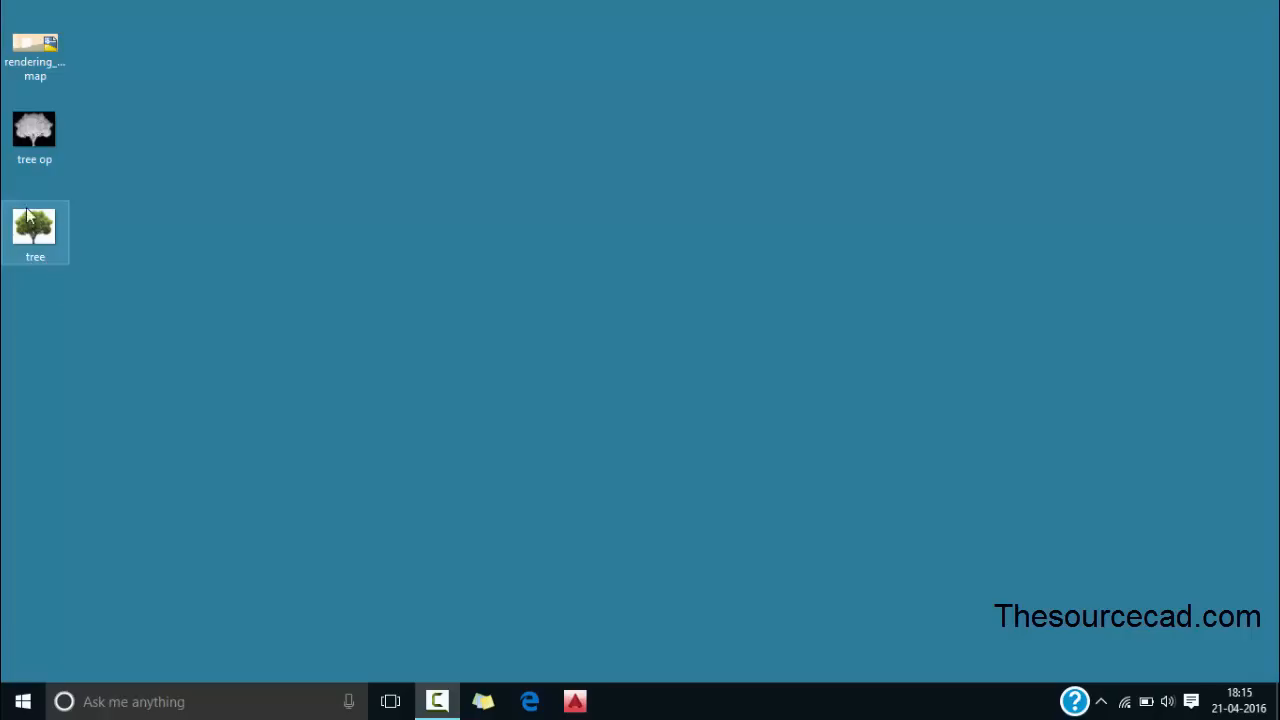
mouse_move(42, 248)
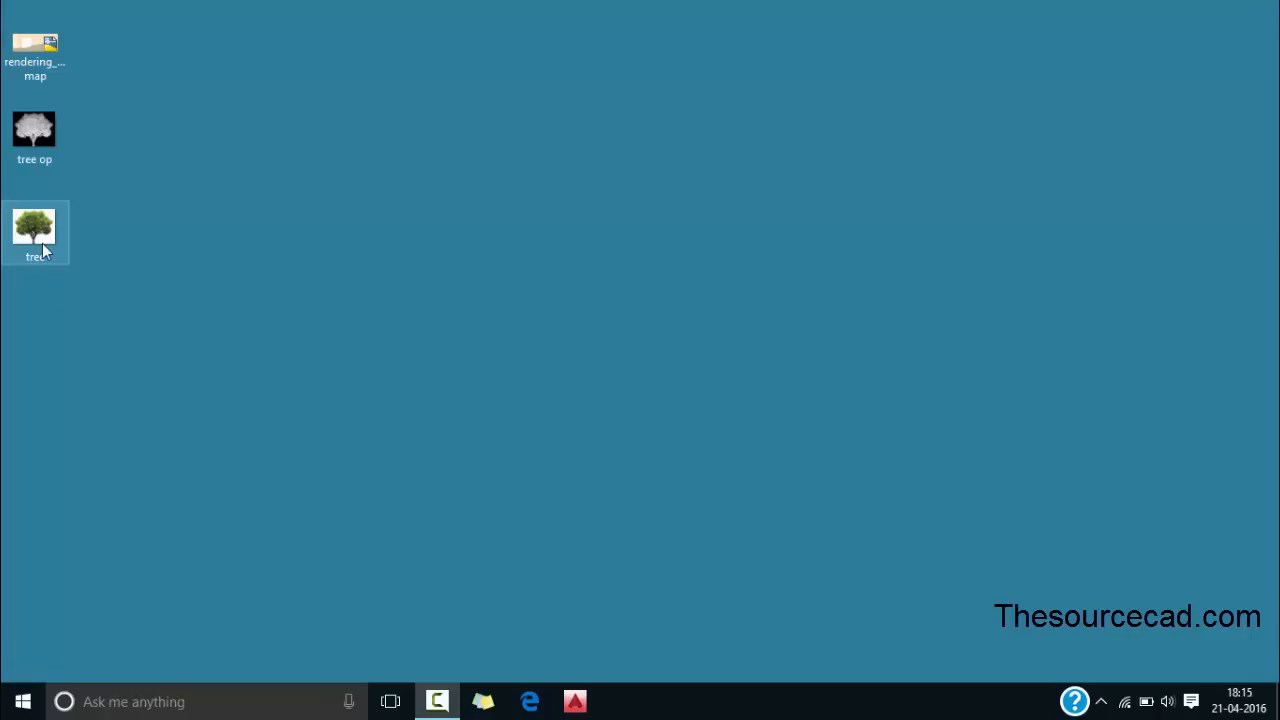
click(32, 130)
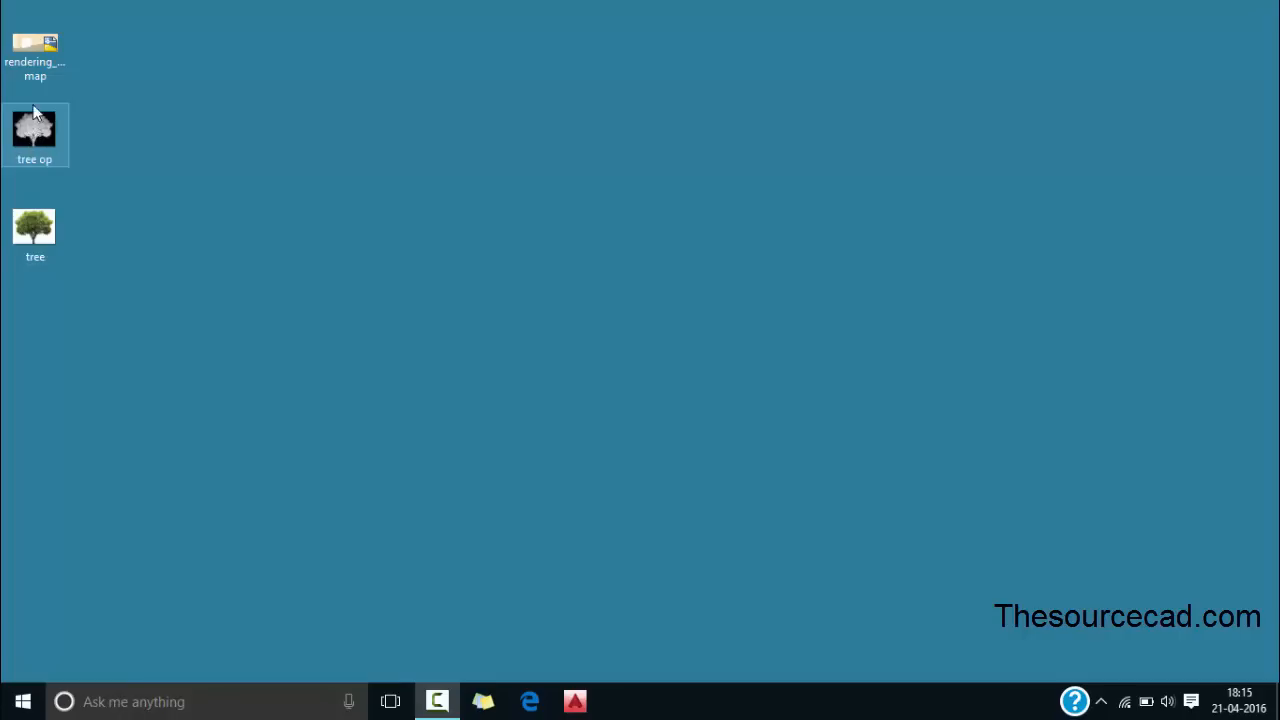
click(36, 44)
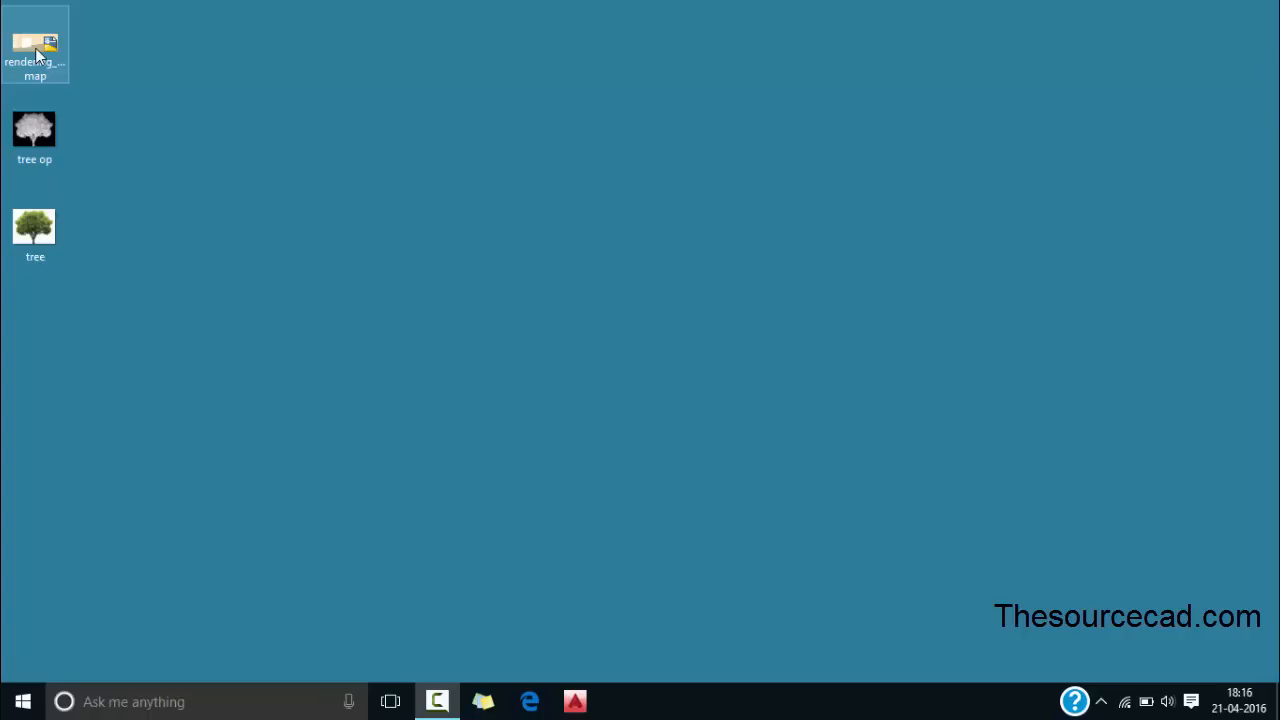
double_click(36, 40)
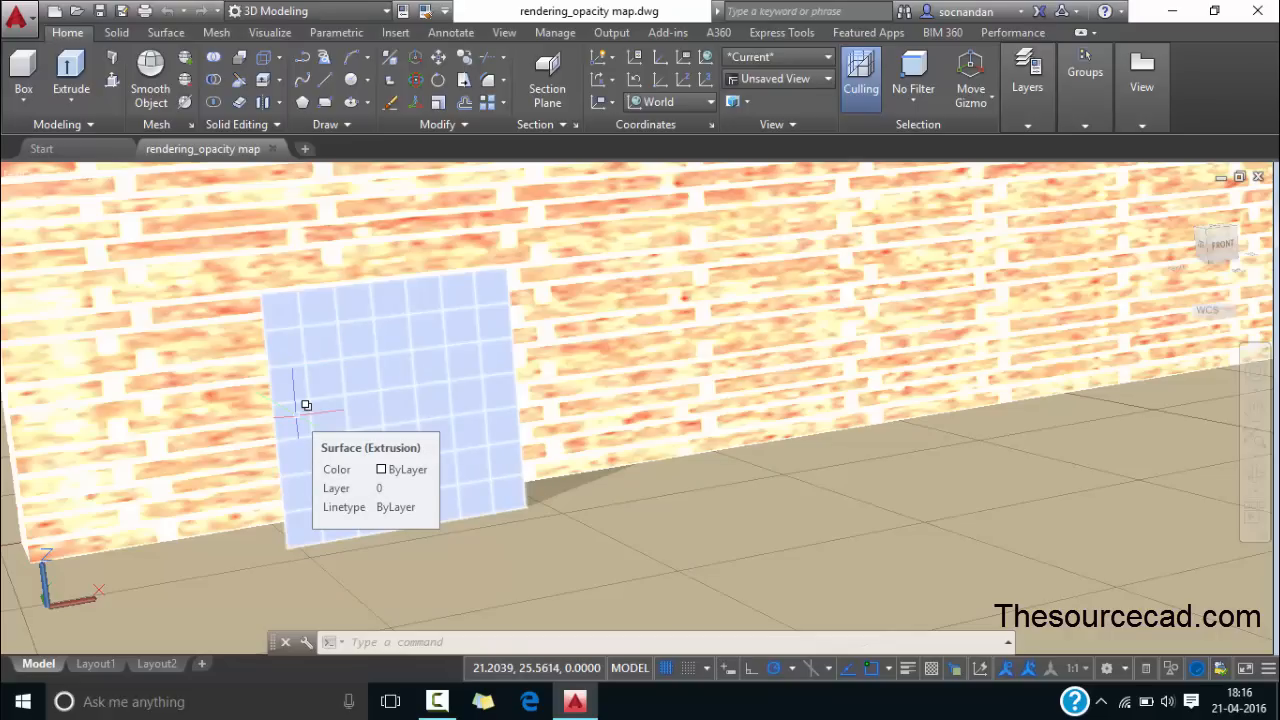
mouse_move(280, 180)
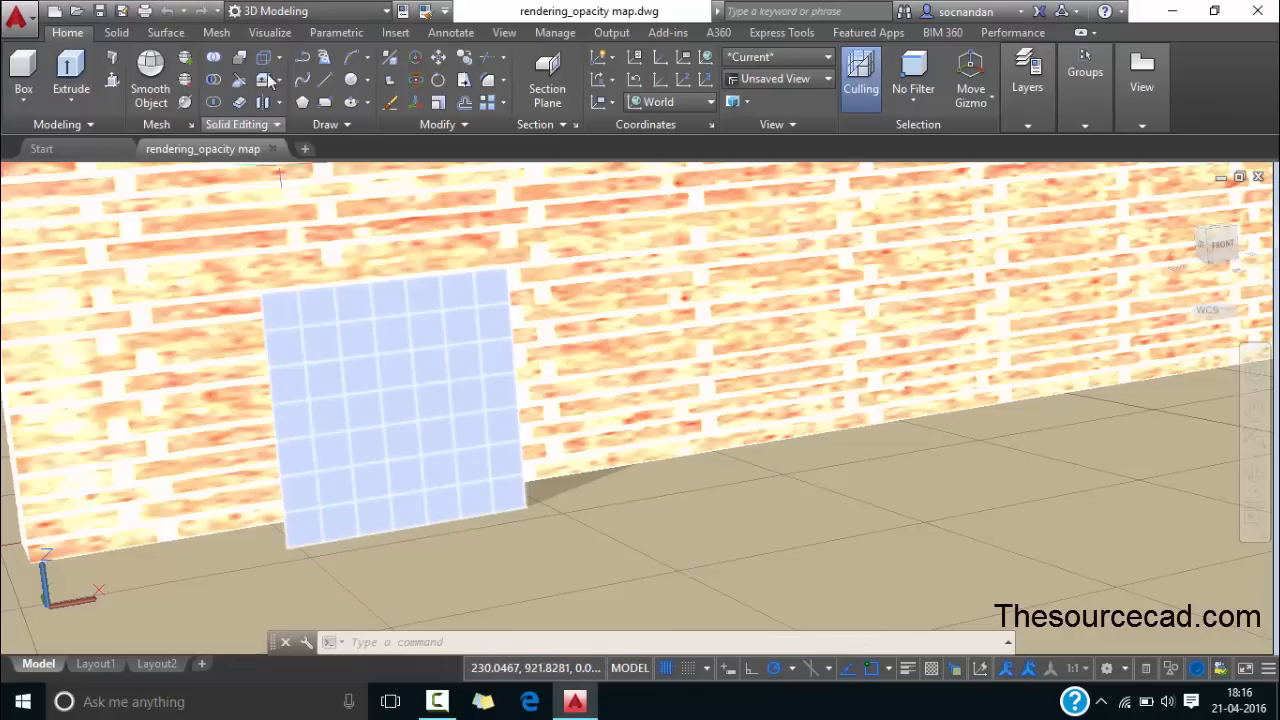
click(268, 32)
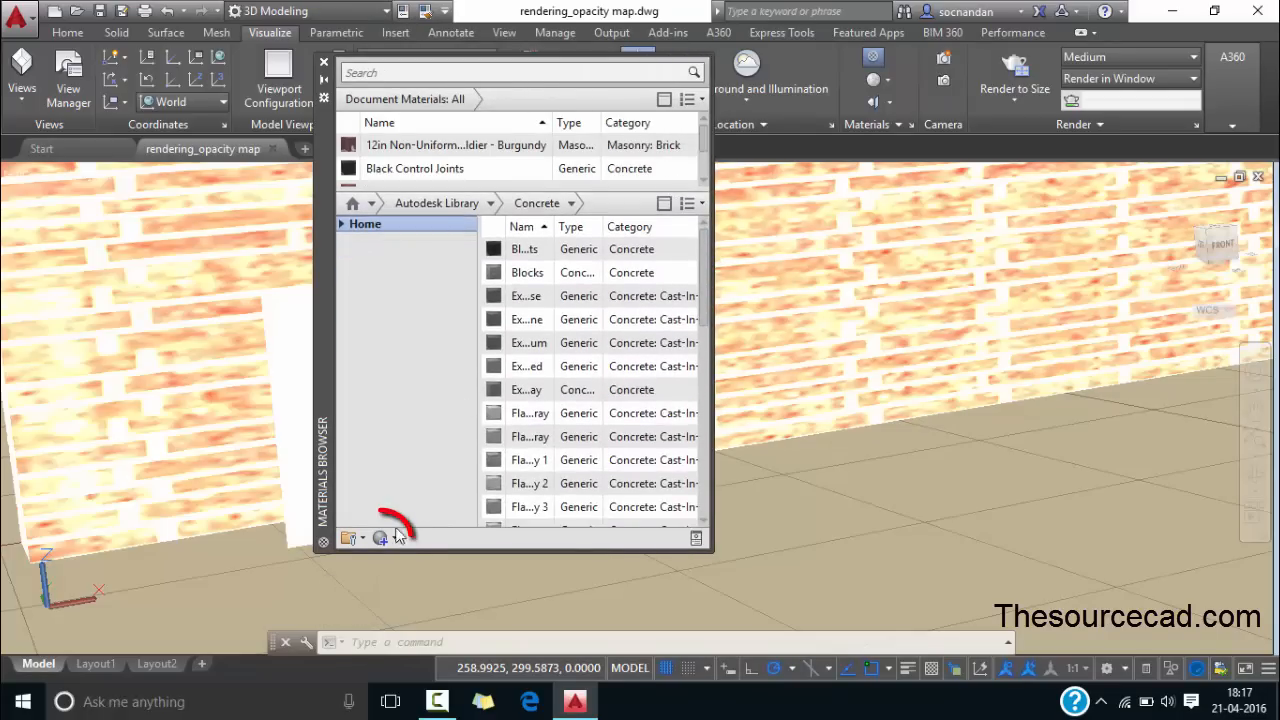
mouse_move(380, 538)
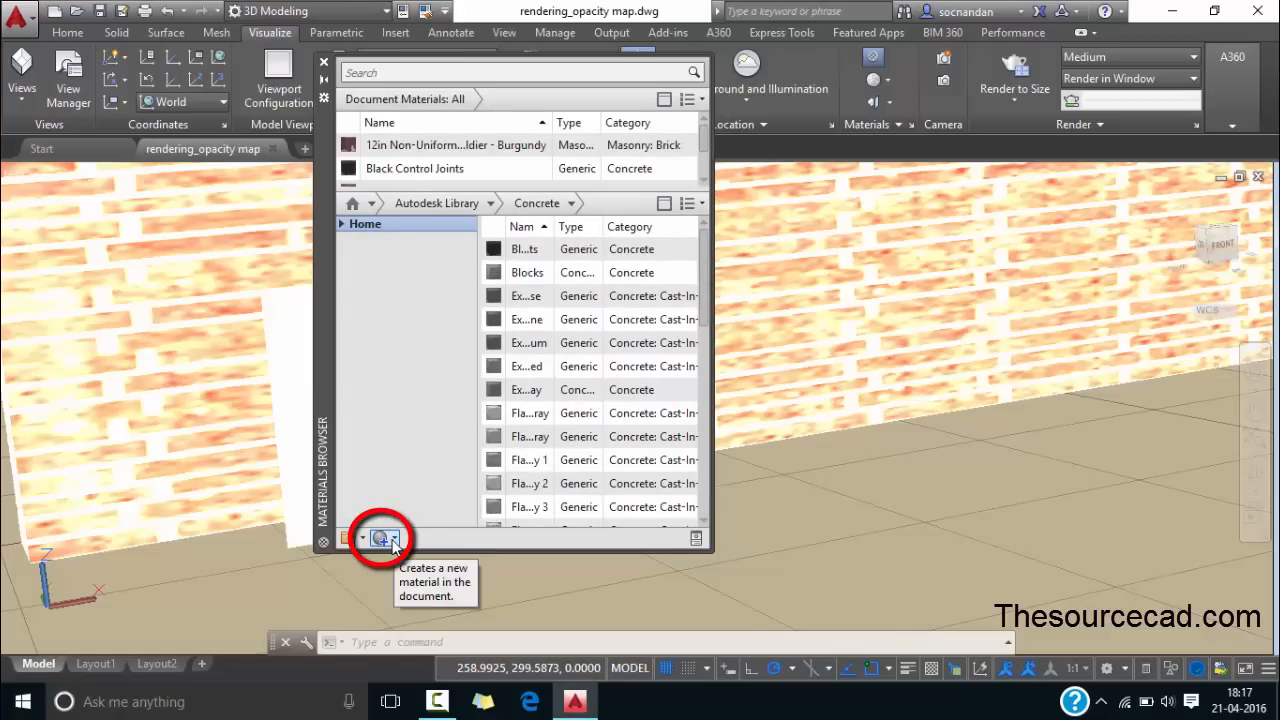
- Create a new Default Generic material in the drawing from the Materials Browser
click(380, 536)
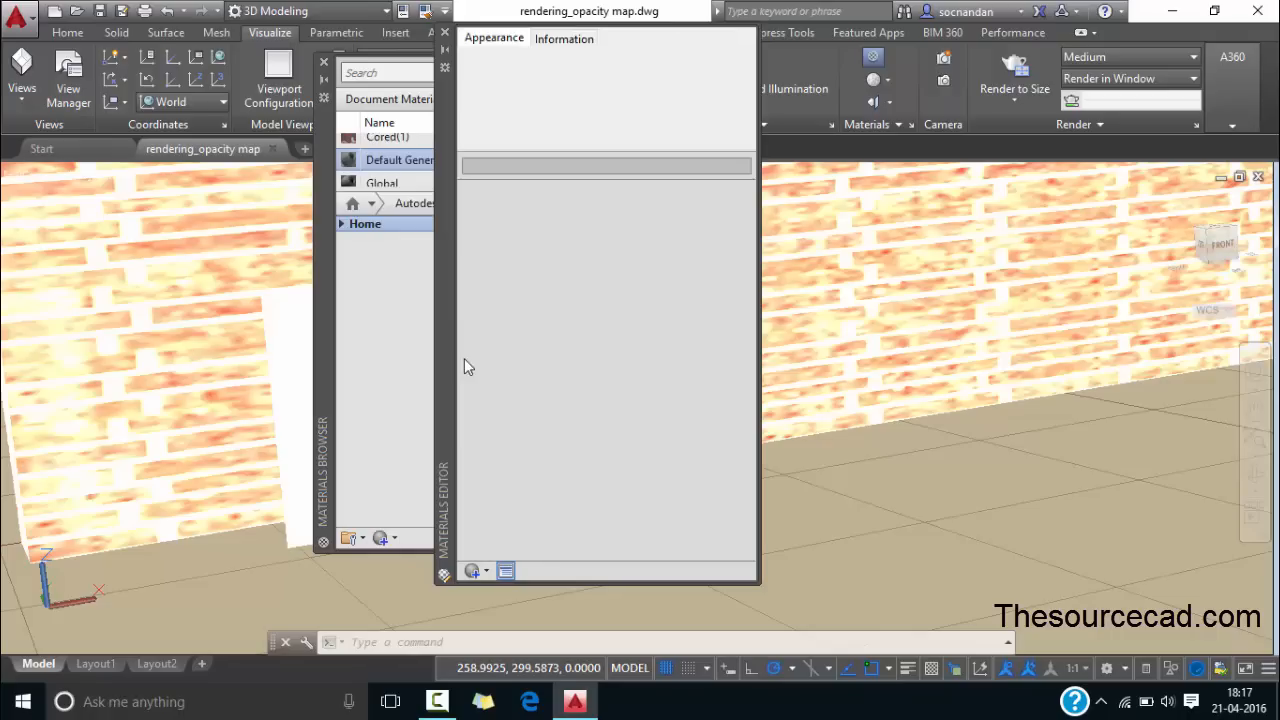
mouse_move(450, 312)
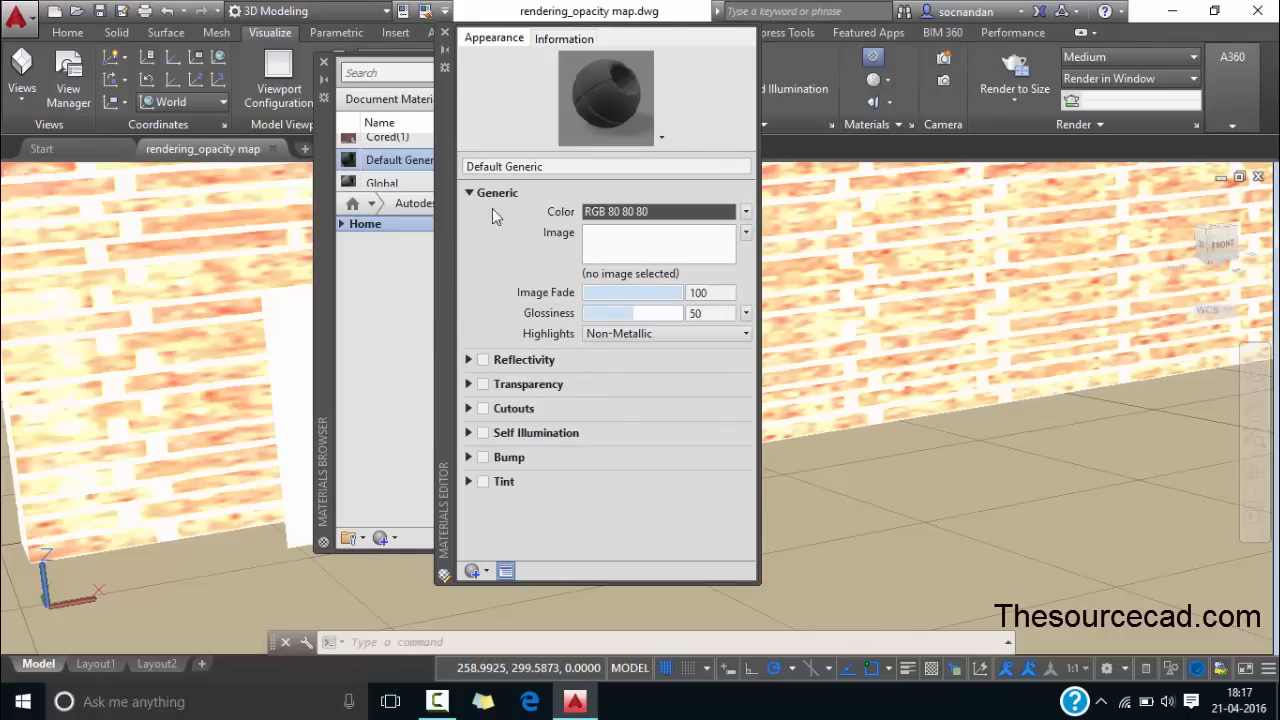
mouse_move(500, 196)
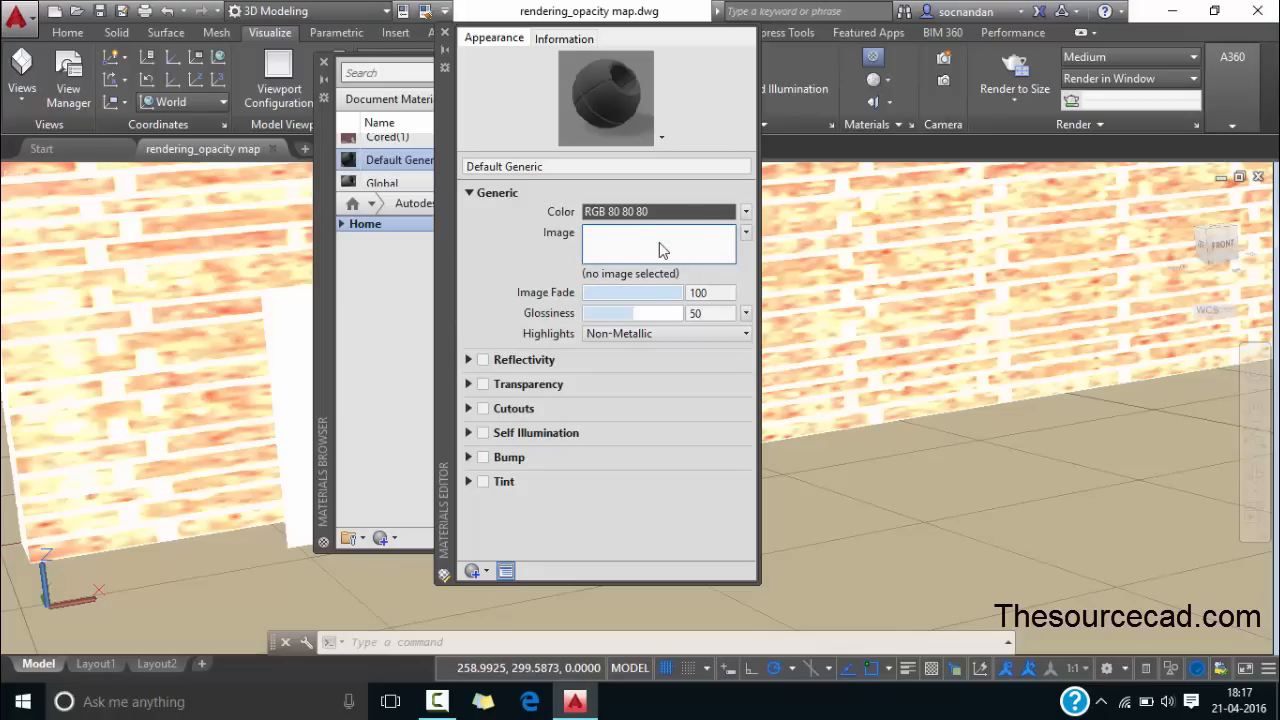
- Assign tree.jpg as the material's image and tree op.jpg as its cutout map
click(658, 244)
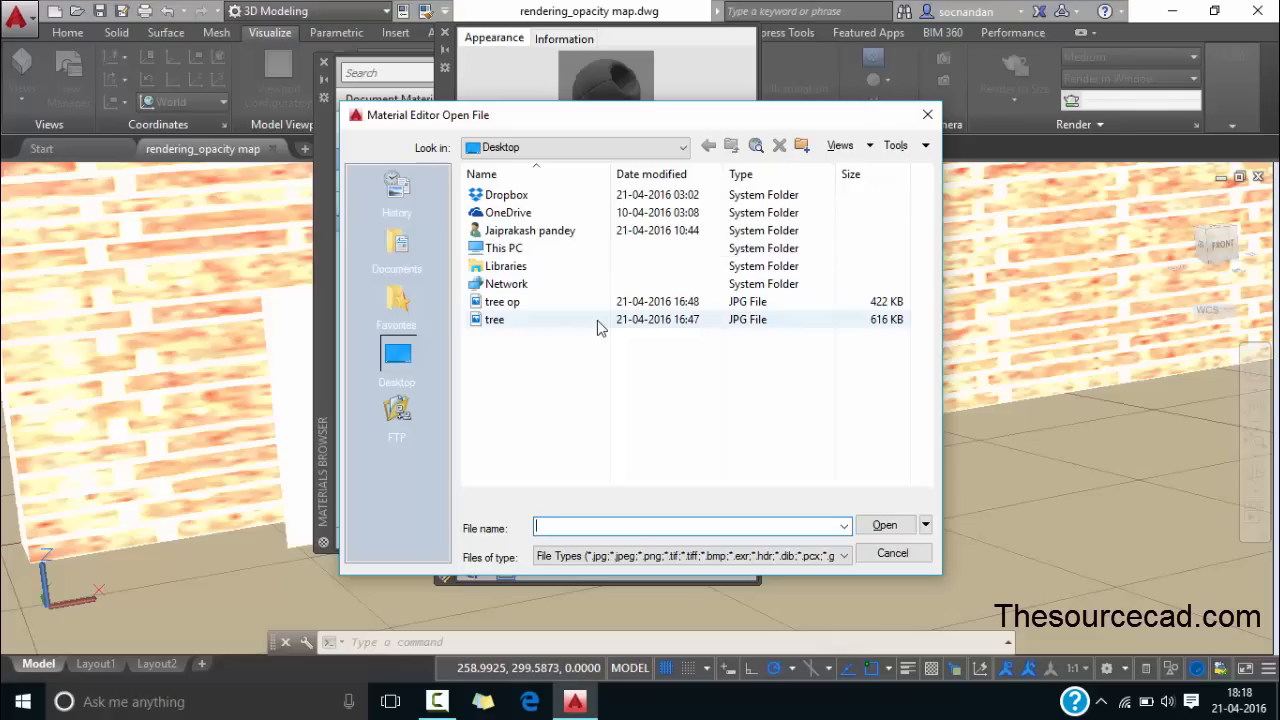
click(492, 320)
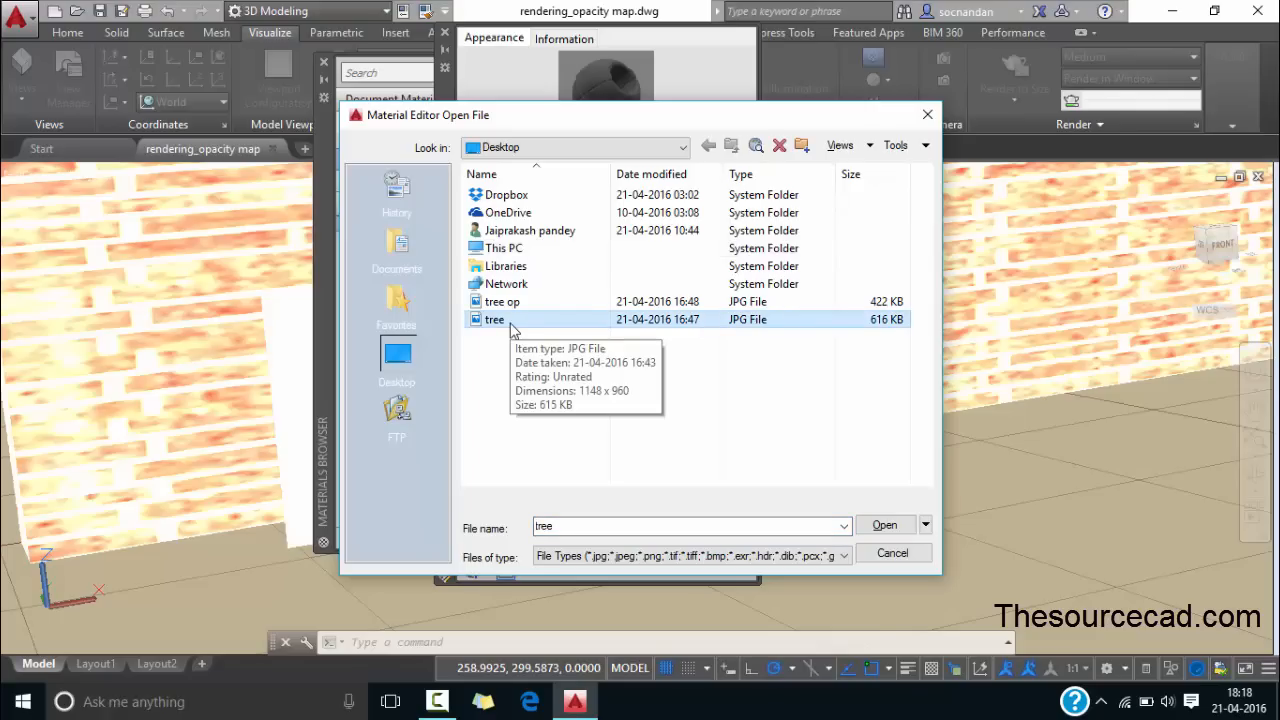
mouse_move(864, 520)
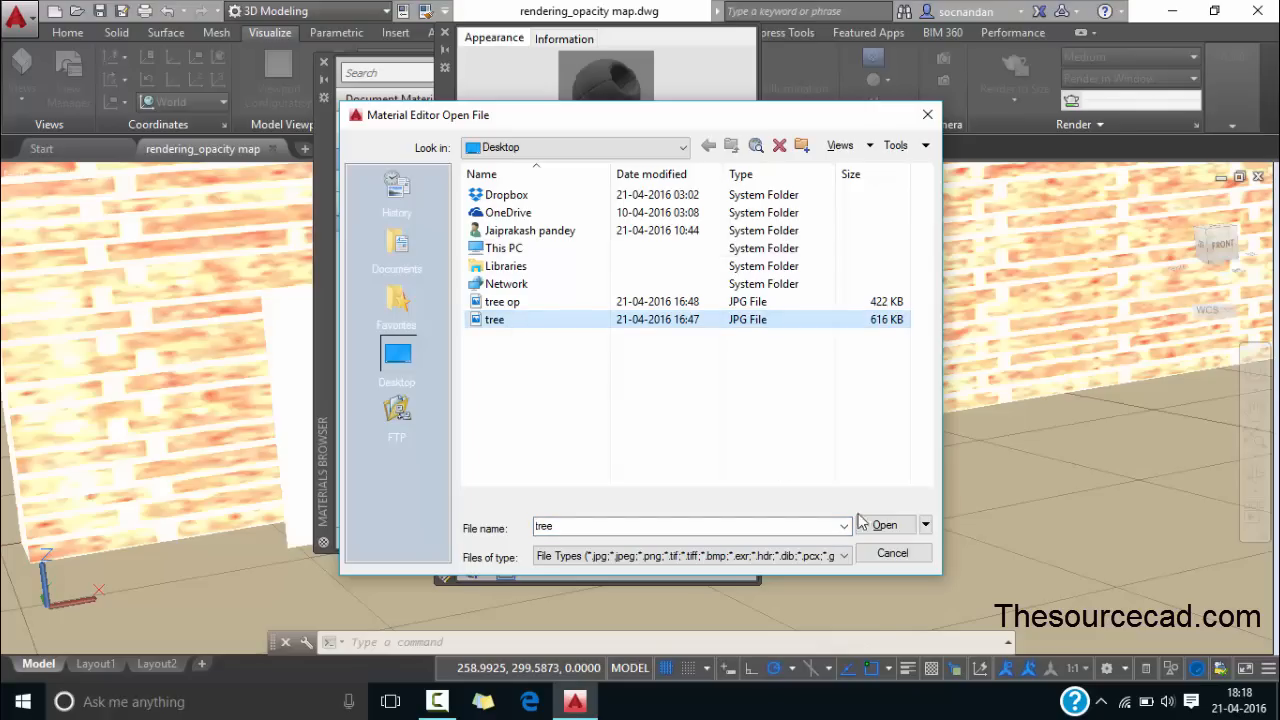
click(888, 524)
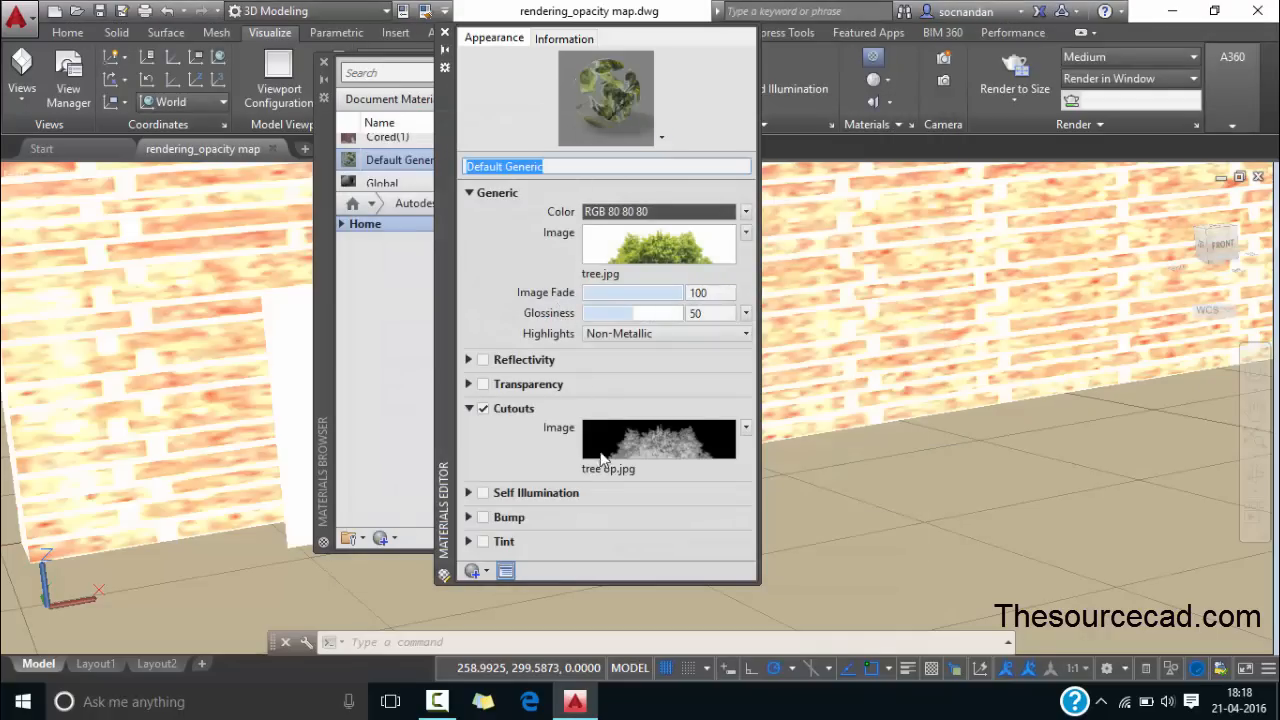
mouse_move(660, 440)
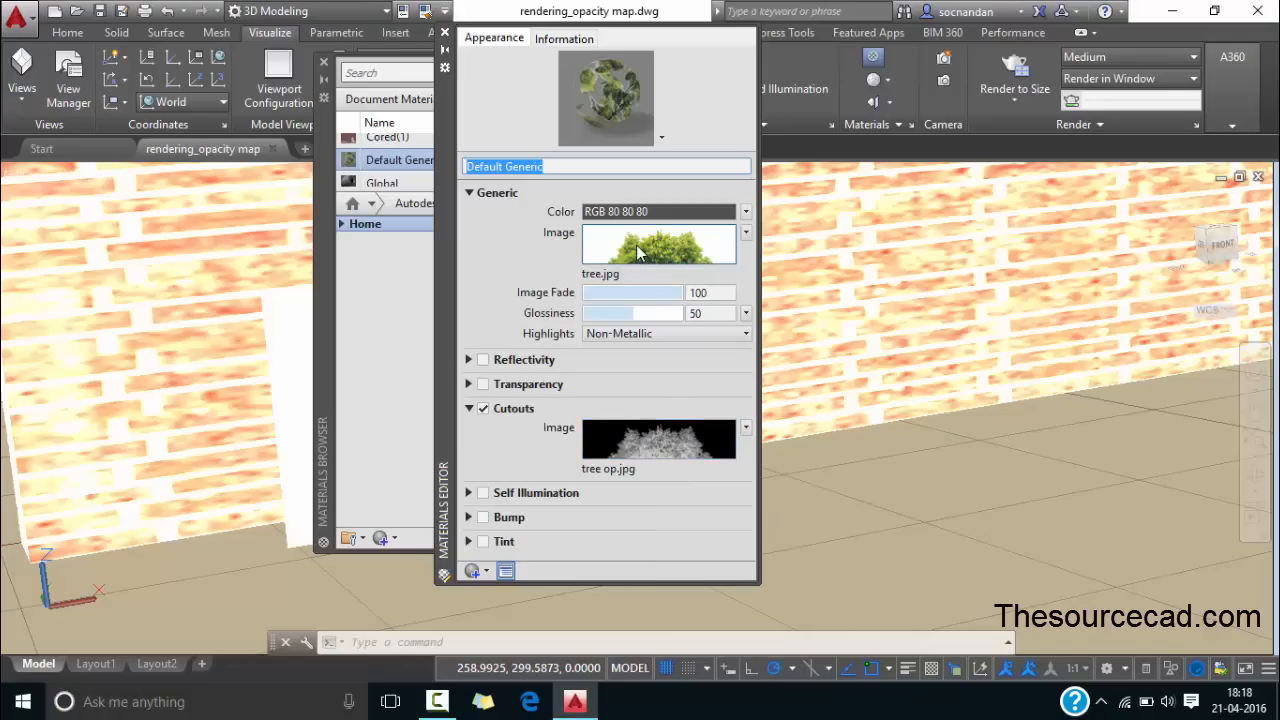
- Set the tree.jpg image texture's horizontal repeat to None
click(660, 244)
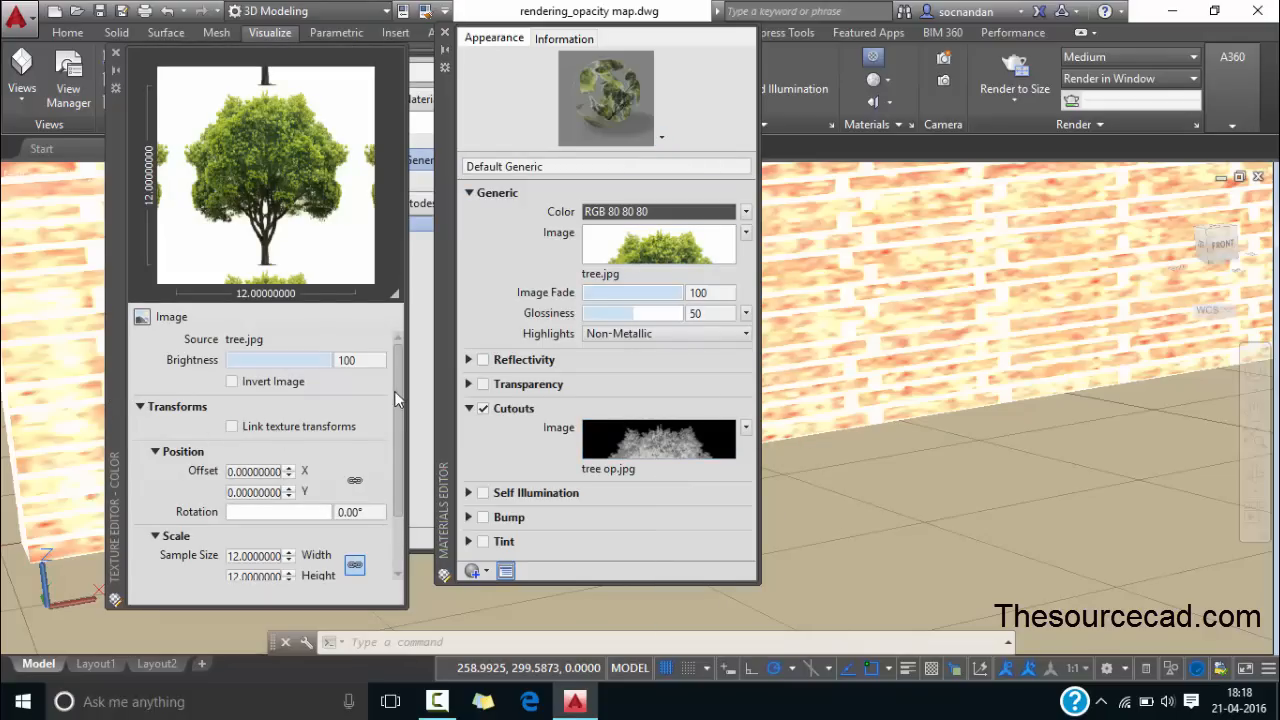
scroll(down, 3)
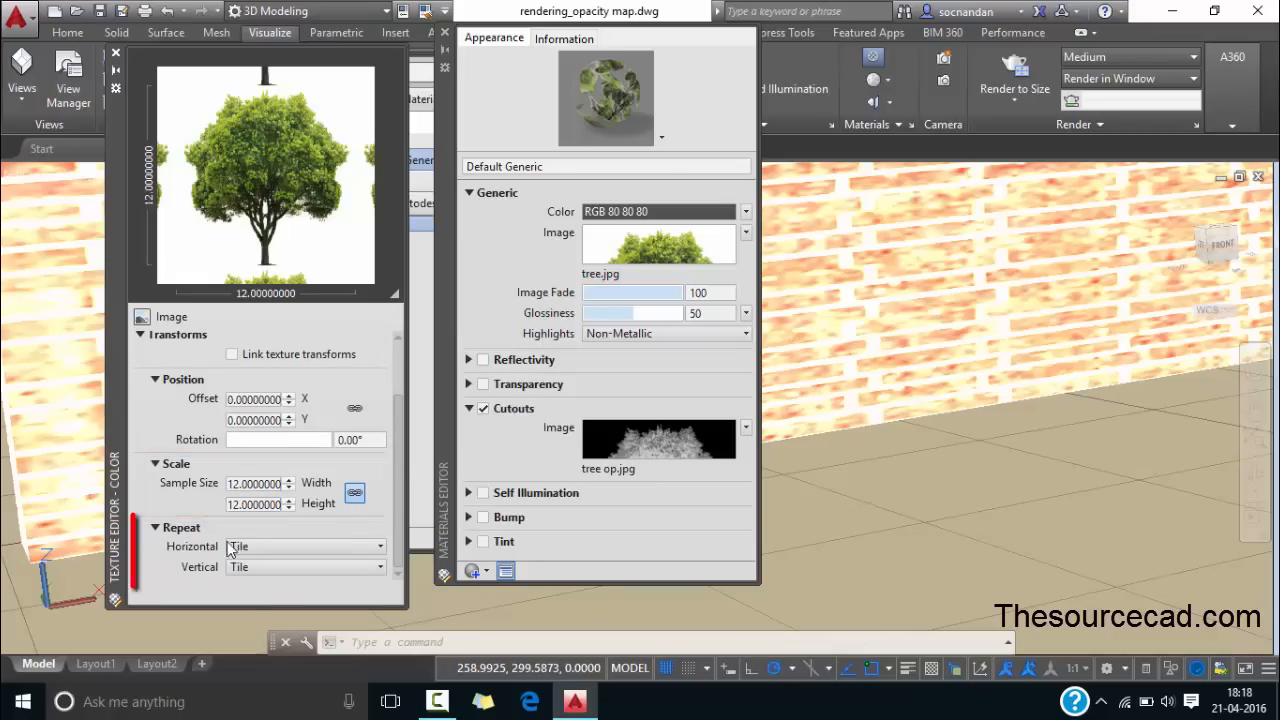
click(304, 546)
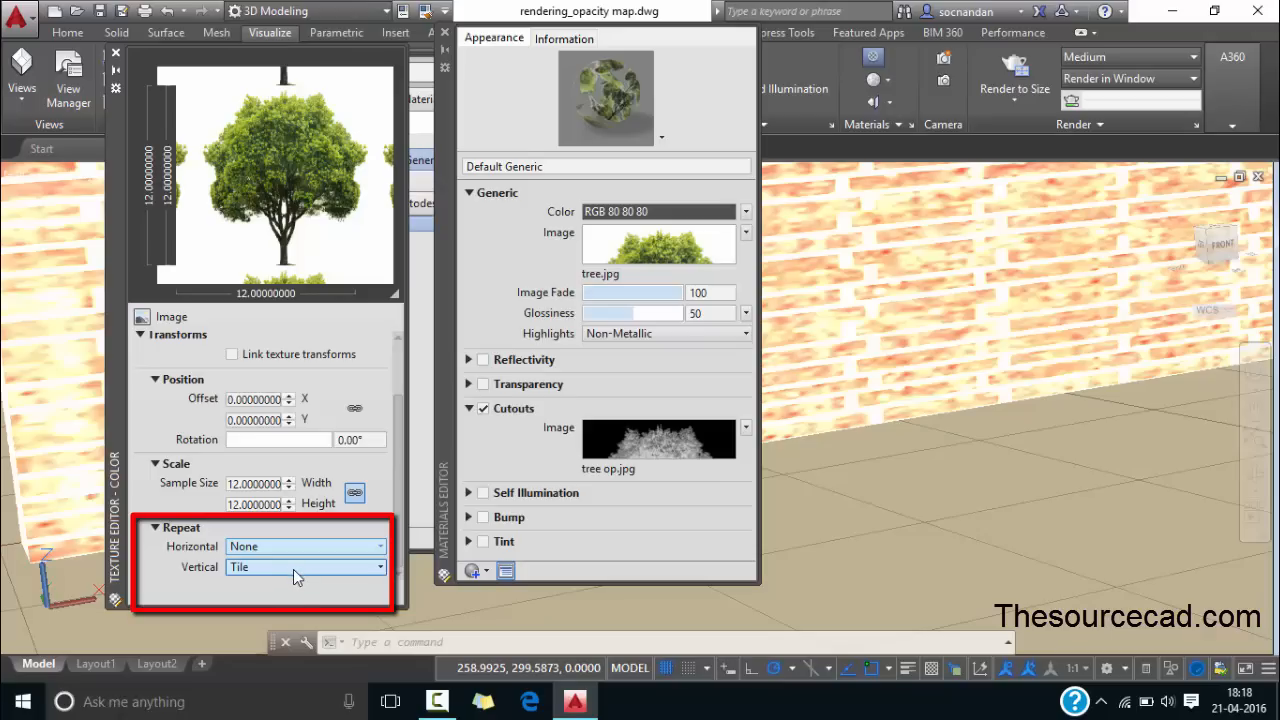
click(304, 566)
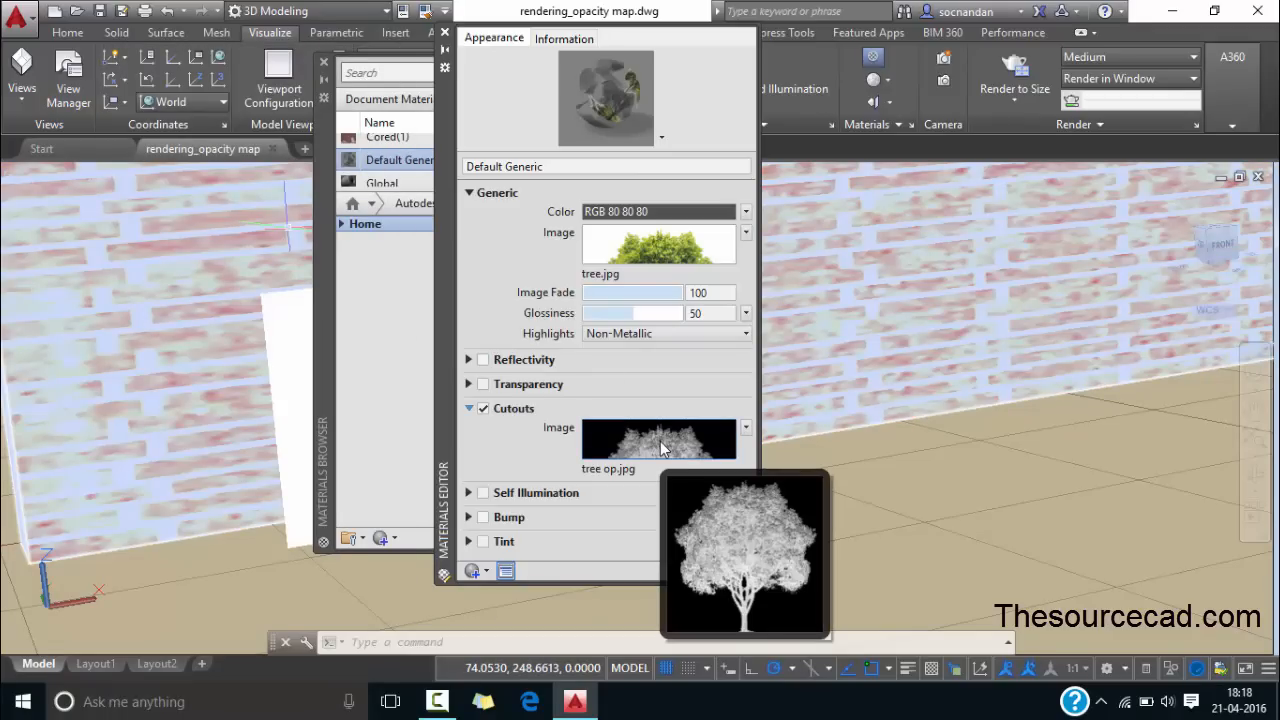
- Set the tree op.jpg cutout texture's vertical repeat from Tile to None
click(658, 440)
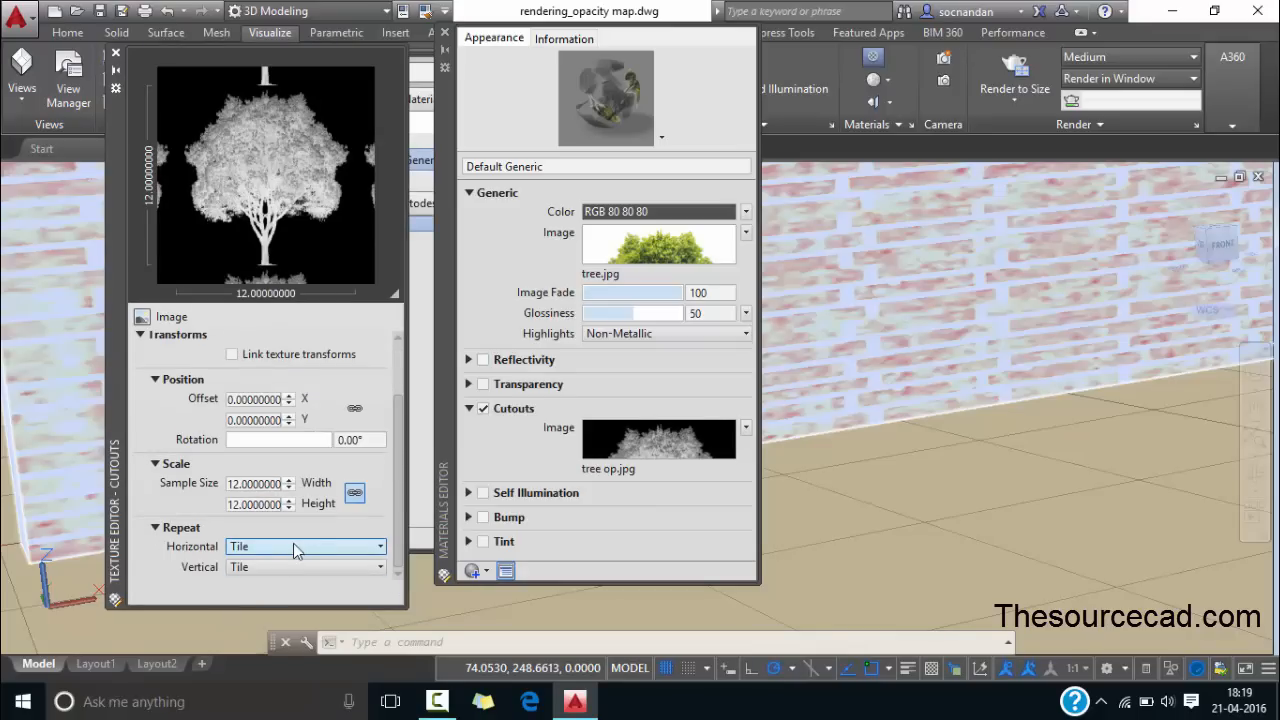
click(304, 546)
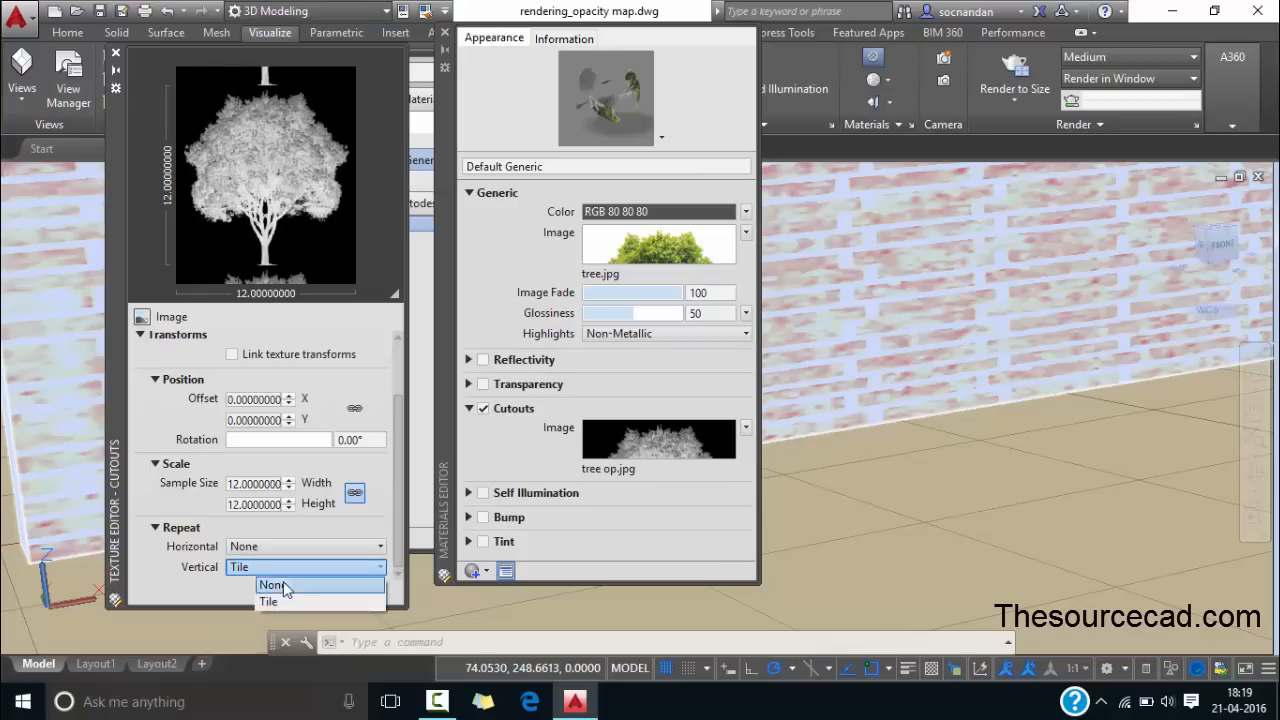
click(272, 584)
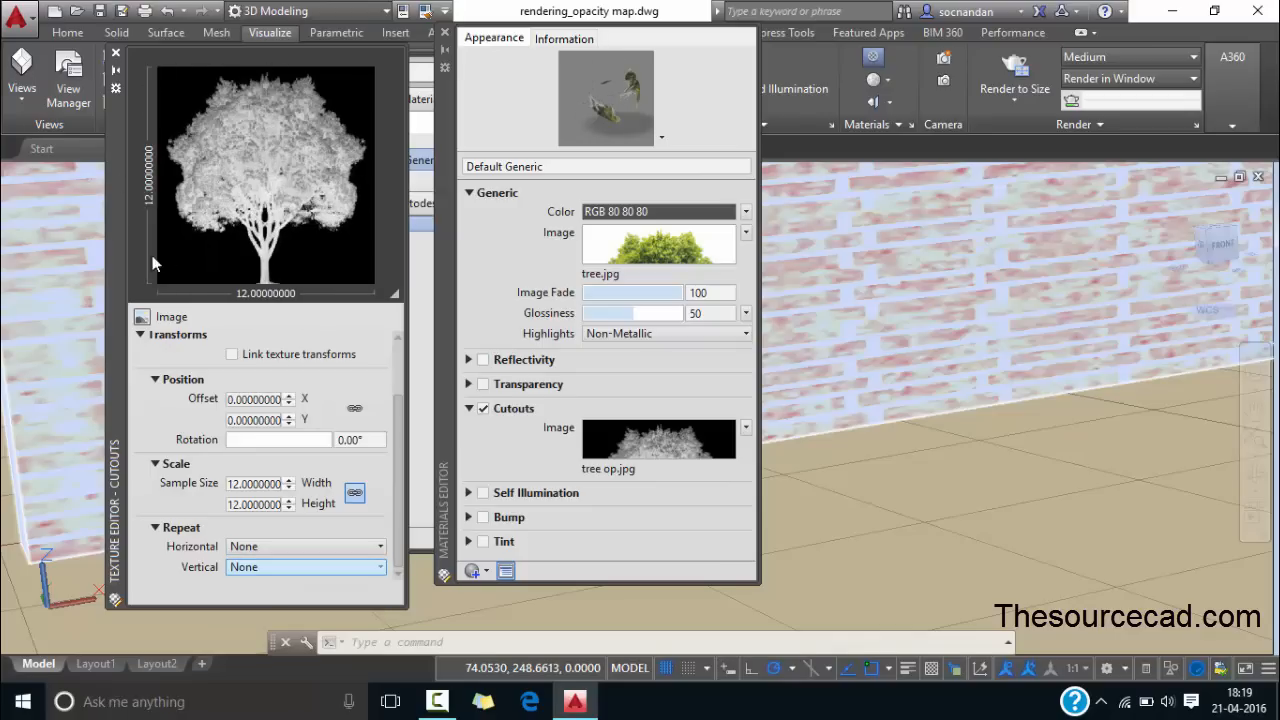
mouse_move(116, 54)
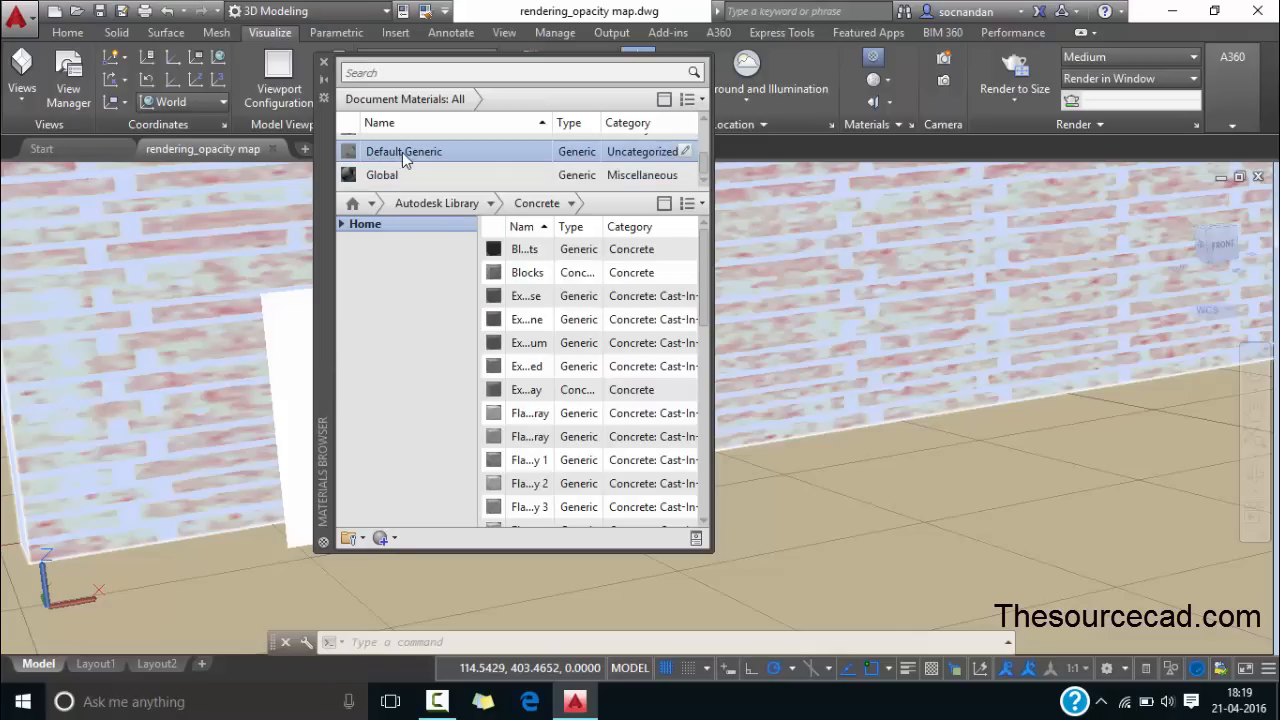
mouse_move(406, 156)
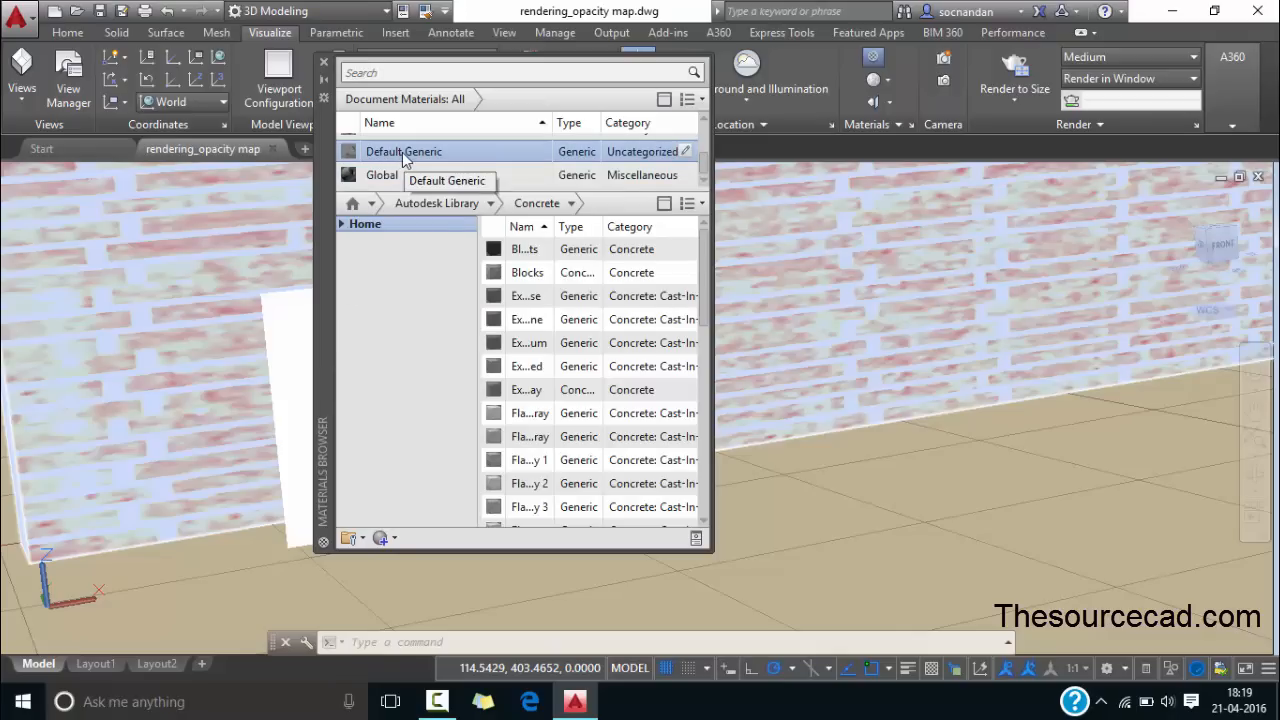
- Rename the Default Generic material to 'Sample tree' via Edit in the Materials Browser
right_click(404, 152)
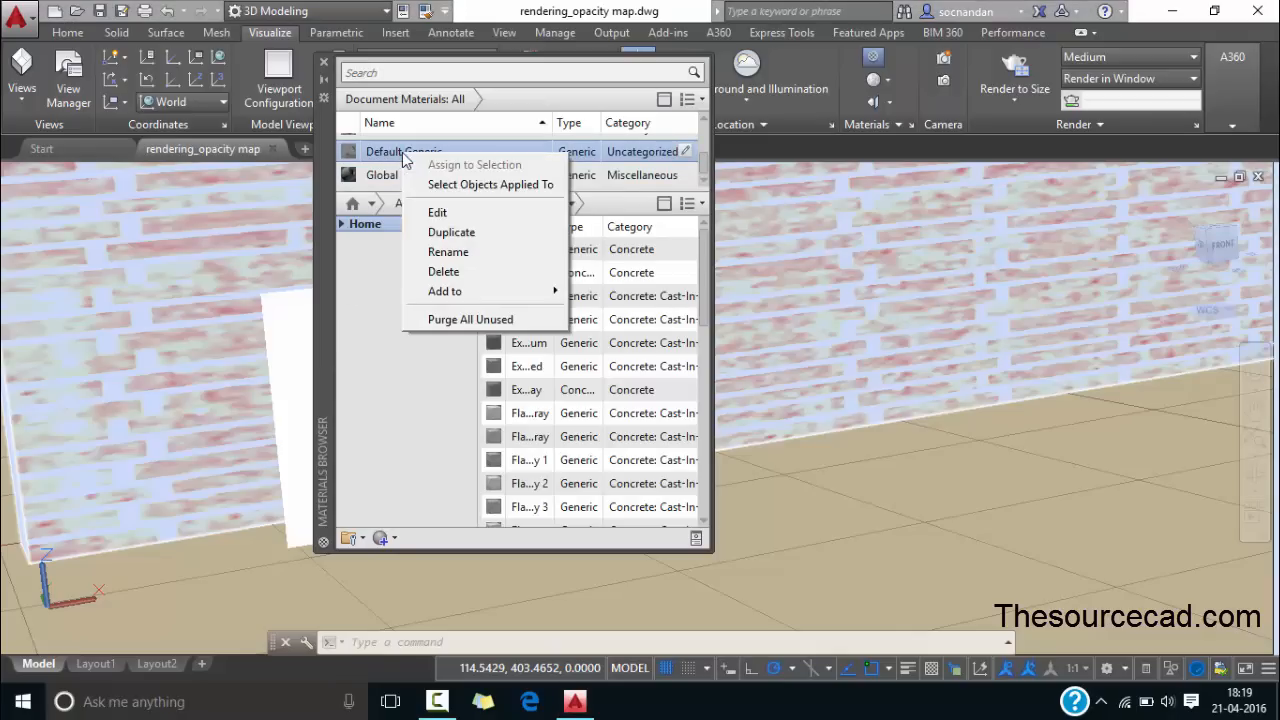
click(436, 212)
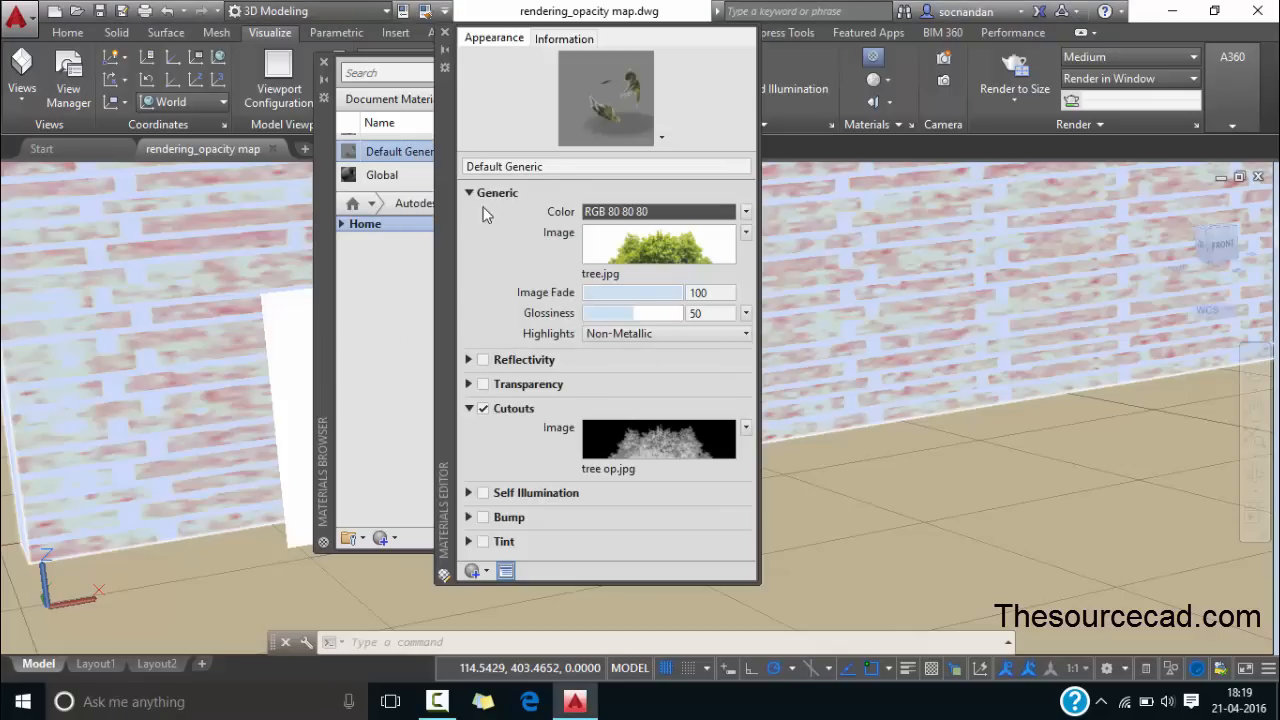
mouse_move(560, 172)
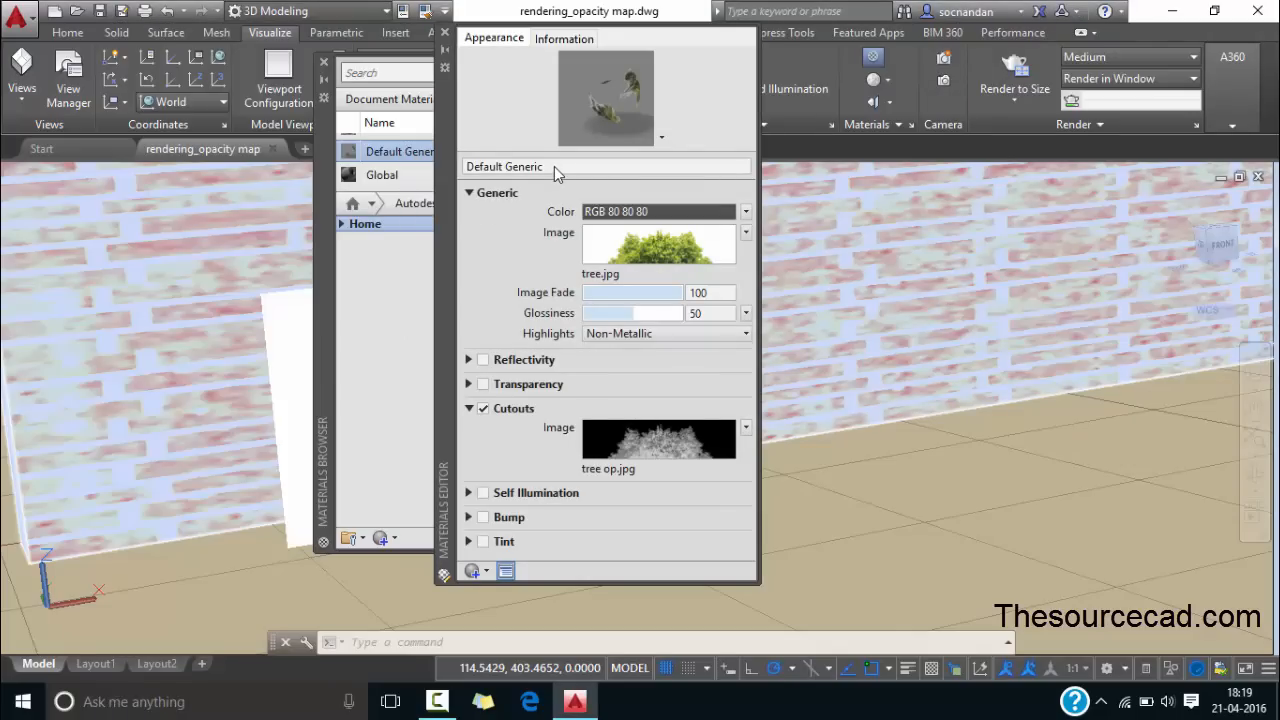
click(556, 166)
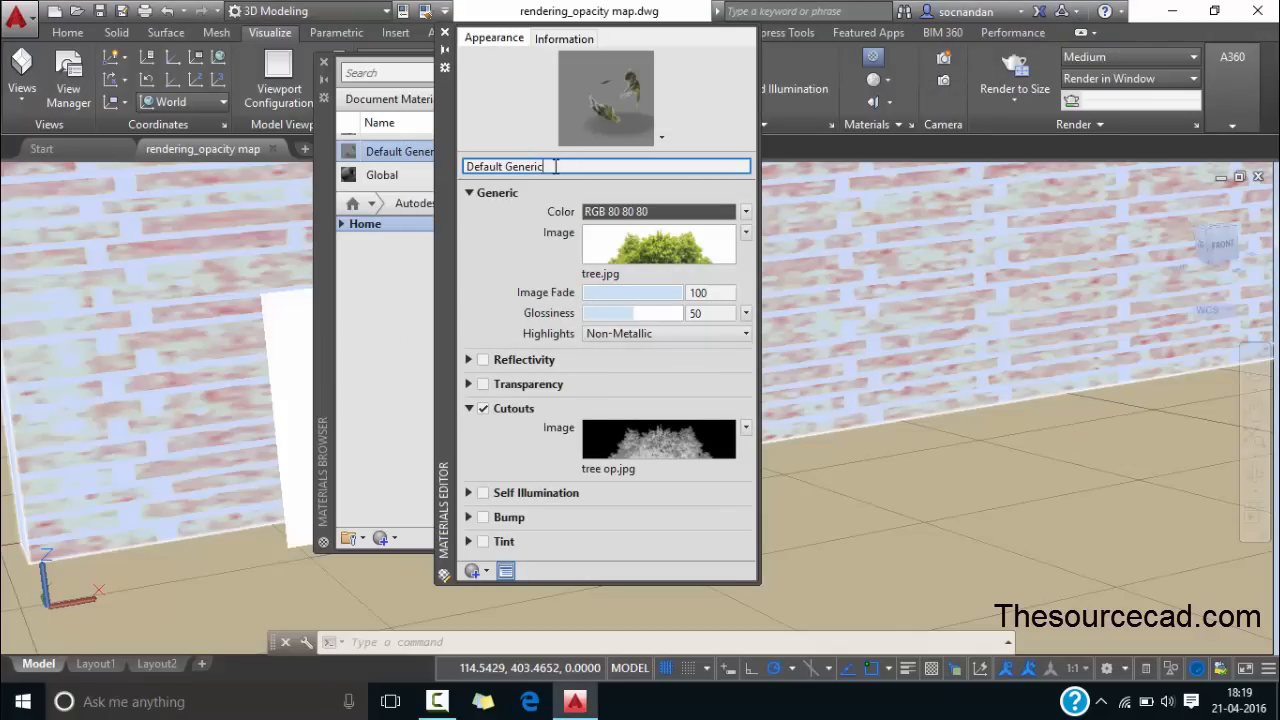
text(Sample tree)
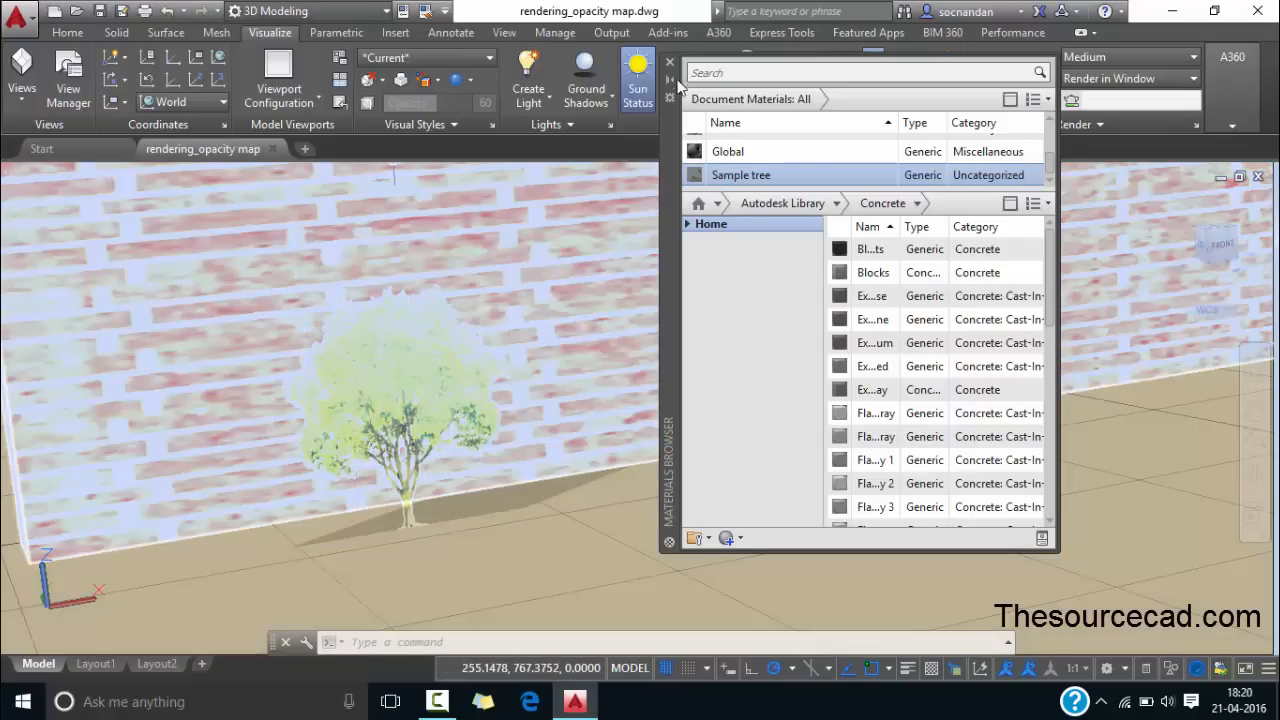
- Close the Materials Browser and shade the viewport with the Realistic visual and face style
click(668, 62)
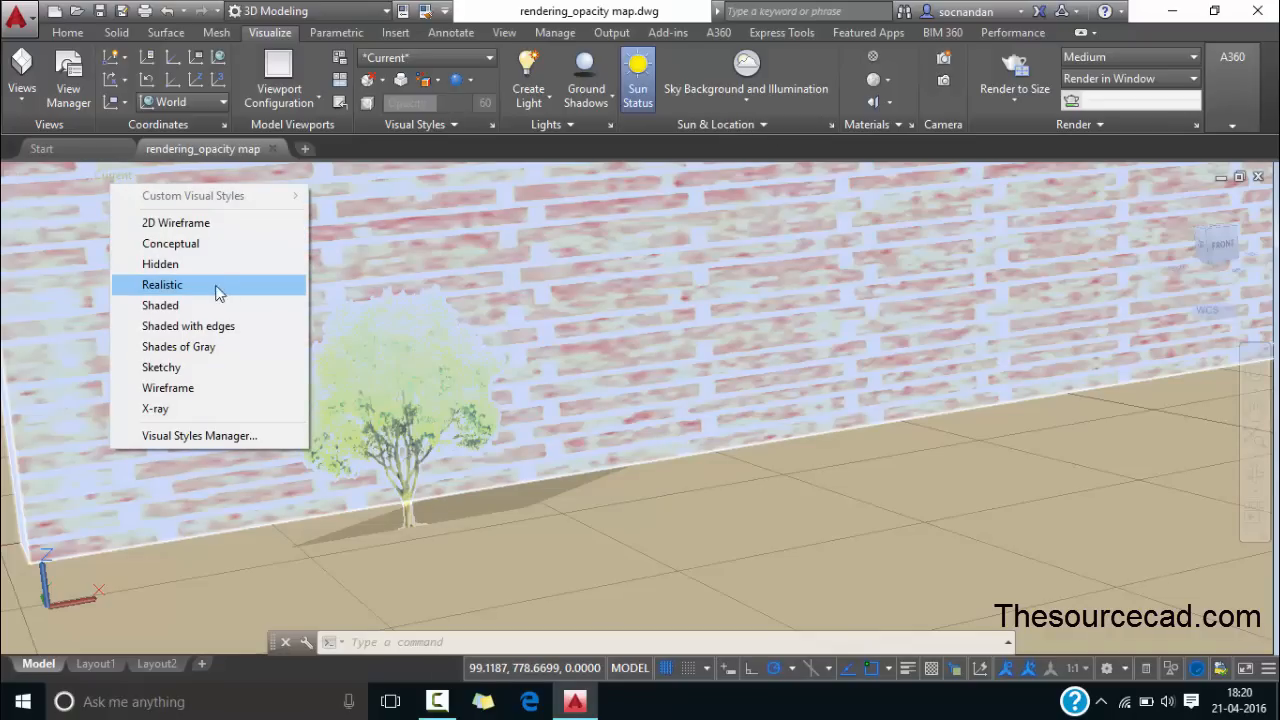
click(162, 284)
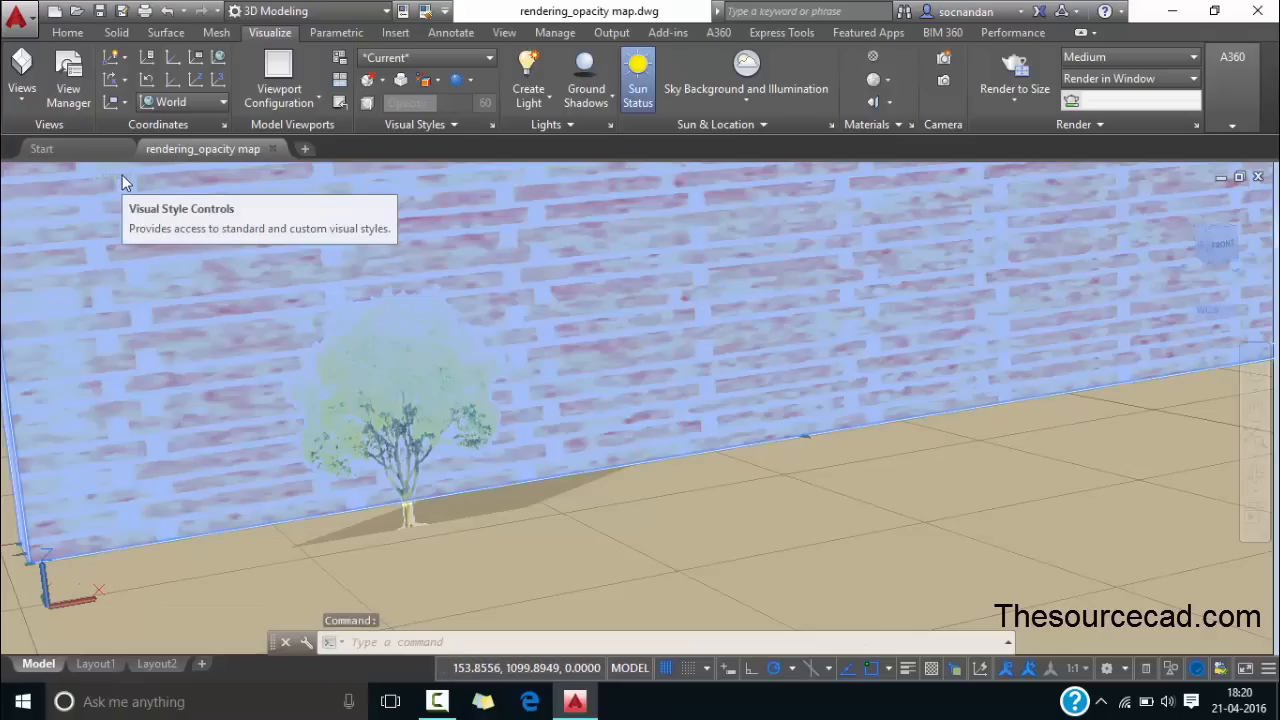
mouse_move(416, 148)
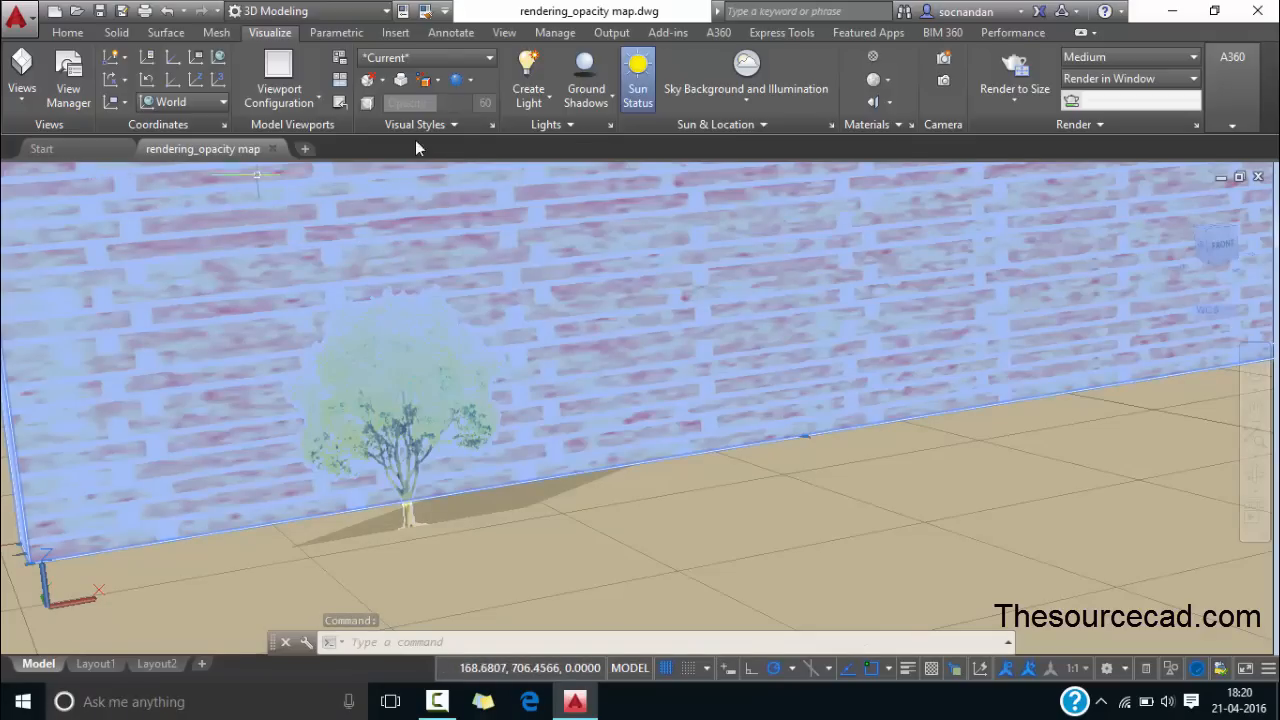
click(464, 80)
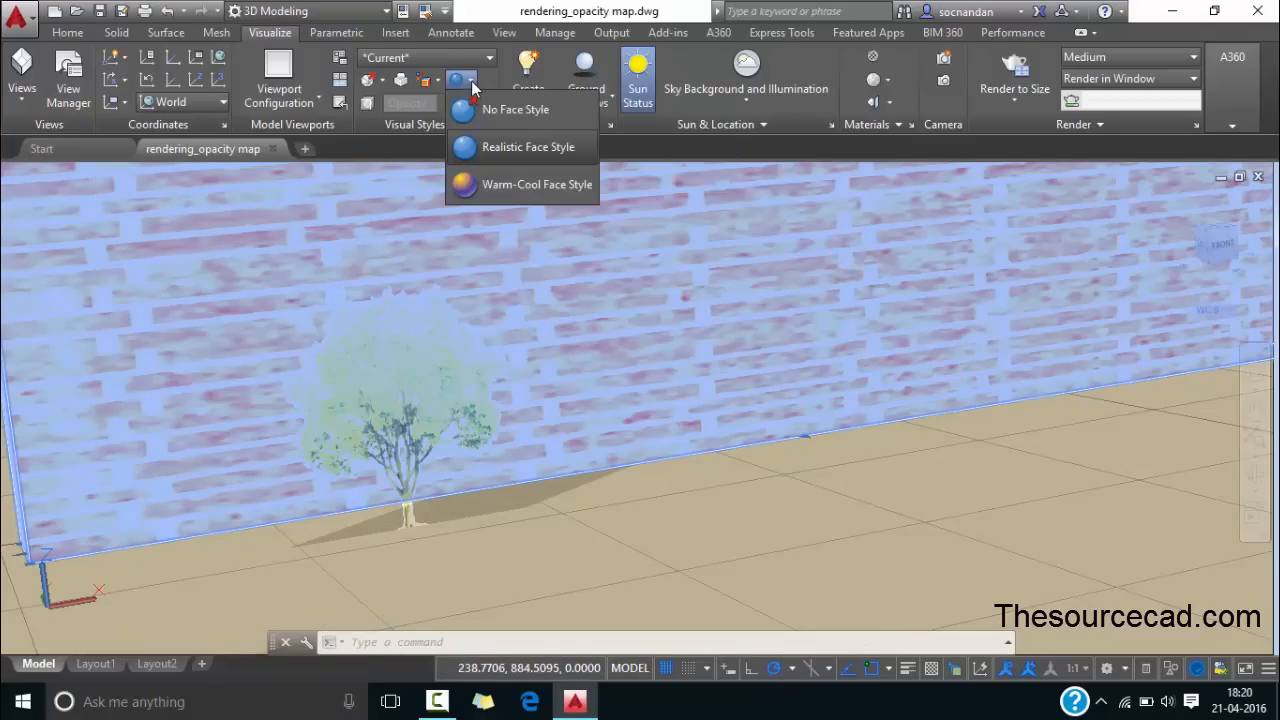
mouse_move(520, 148)
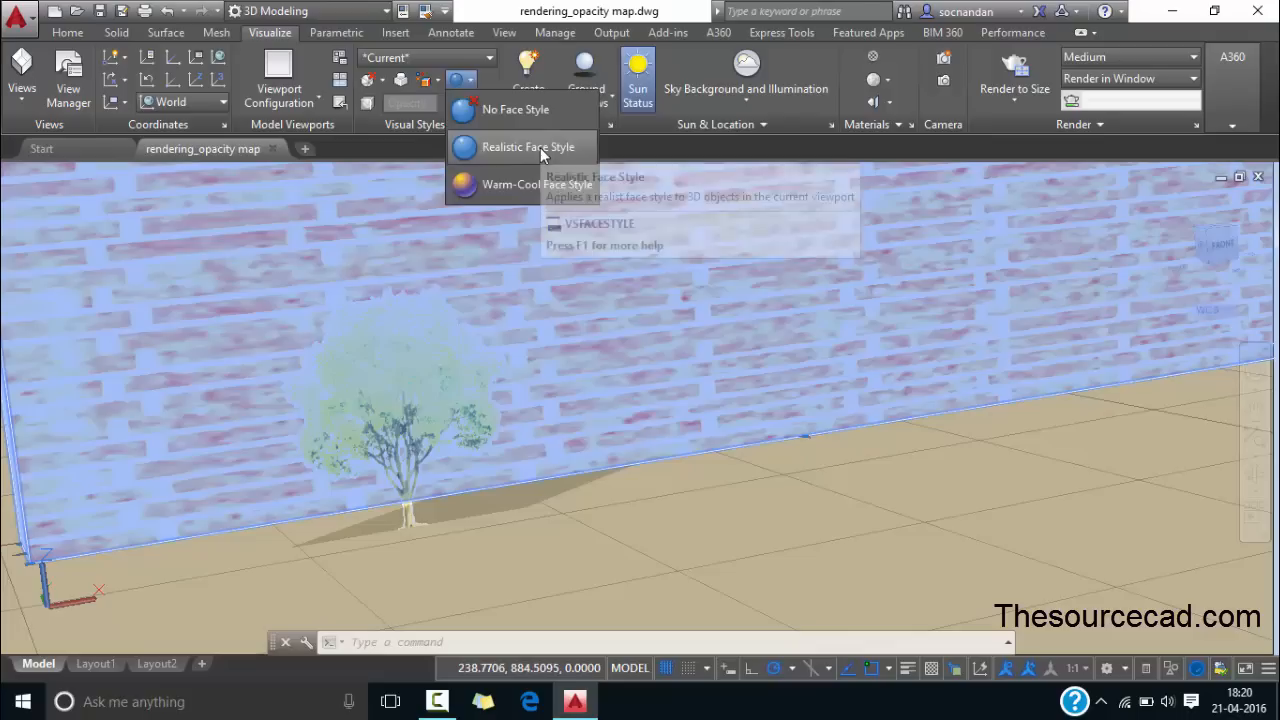
click(518, 148)
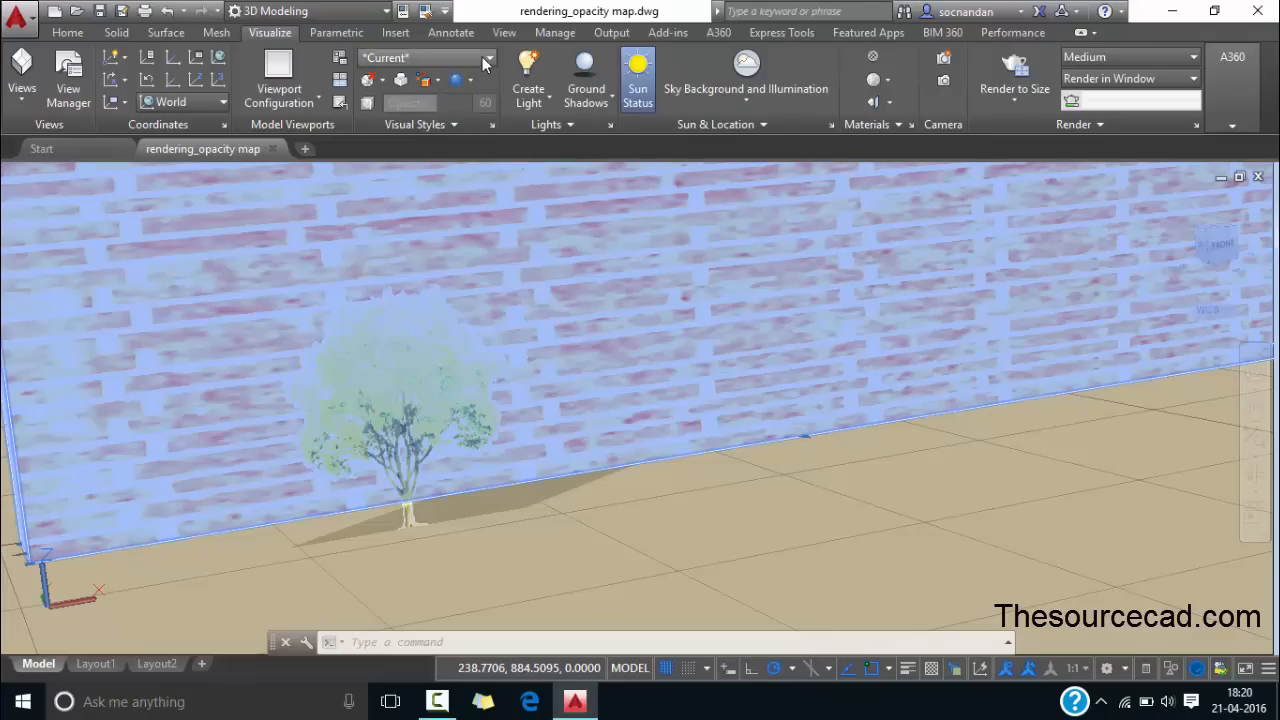
click(480, 56)
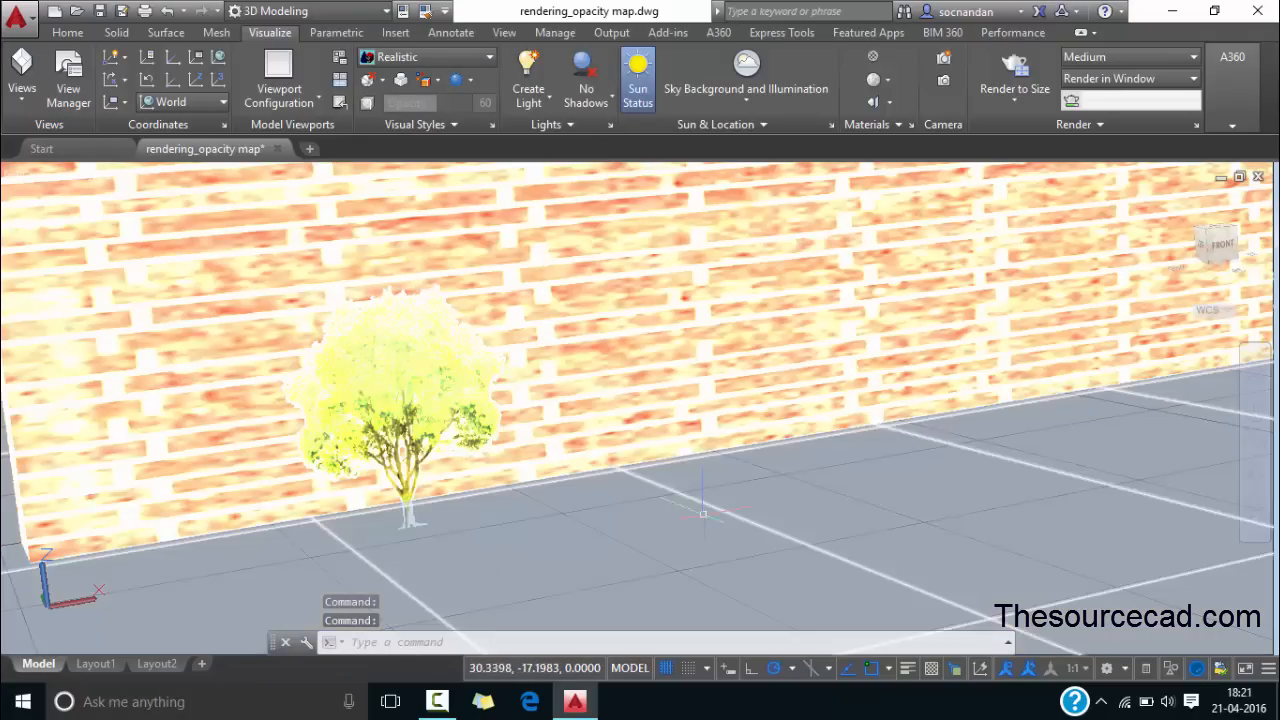
mouse_move(730, 500)
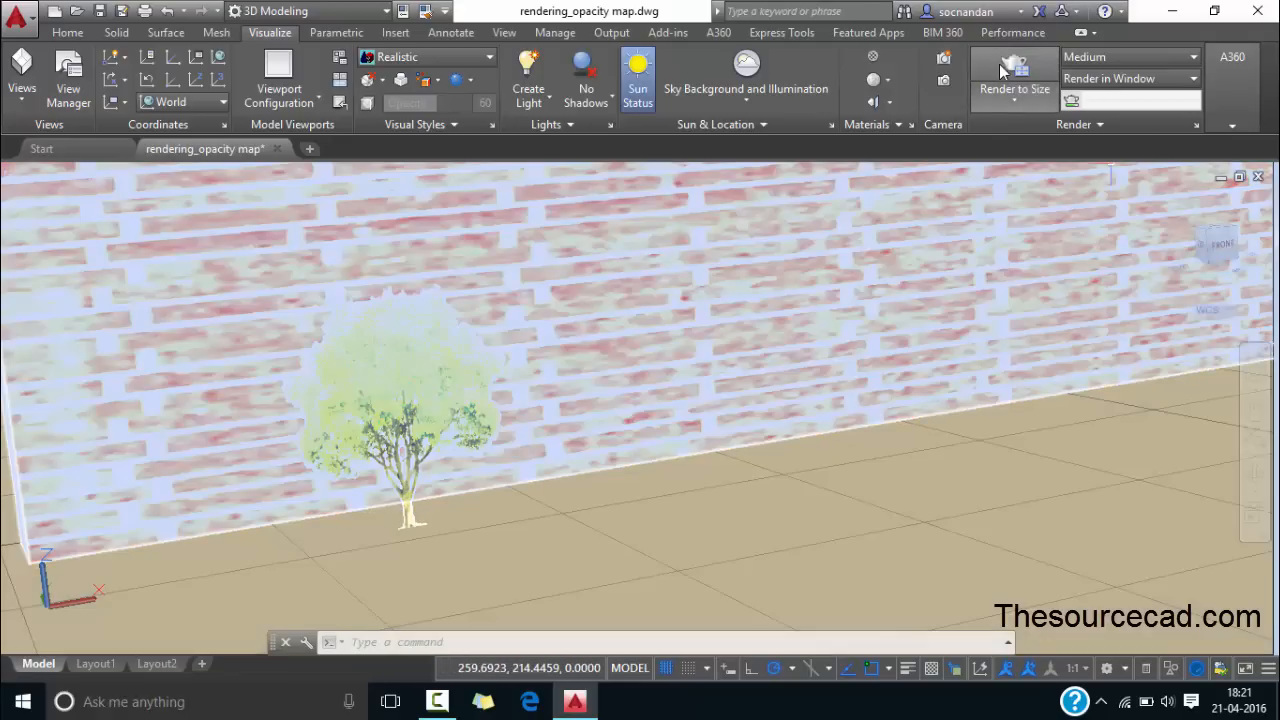
- Render the tree against the brick wall with Render to Size, then close the render window
click(1020, 72)
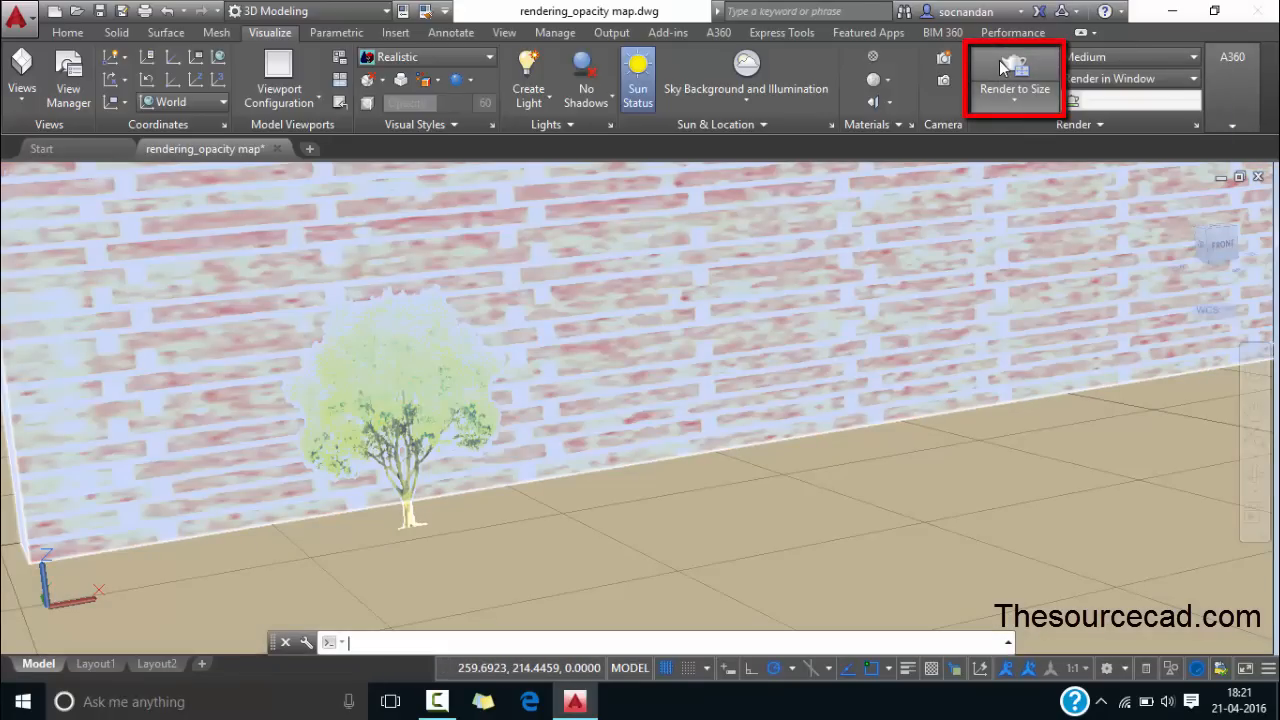
click(1012, 72)
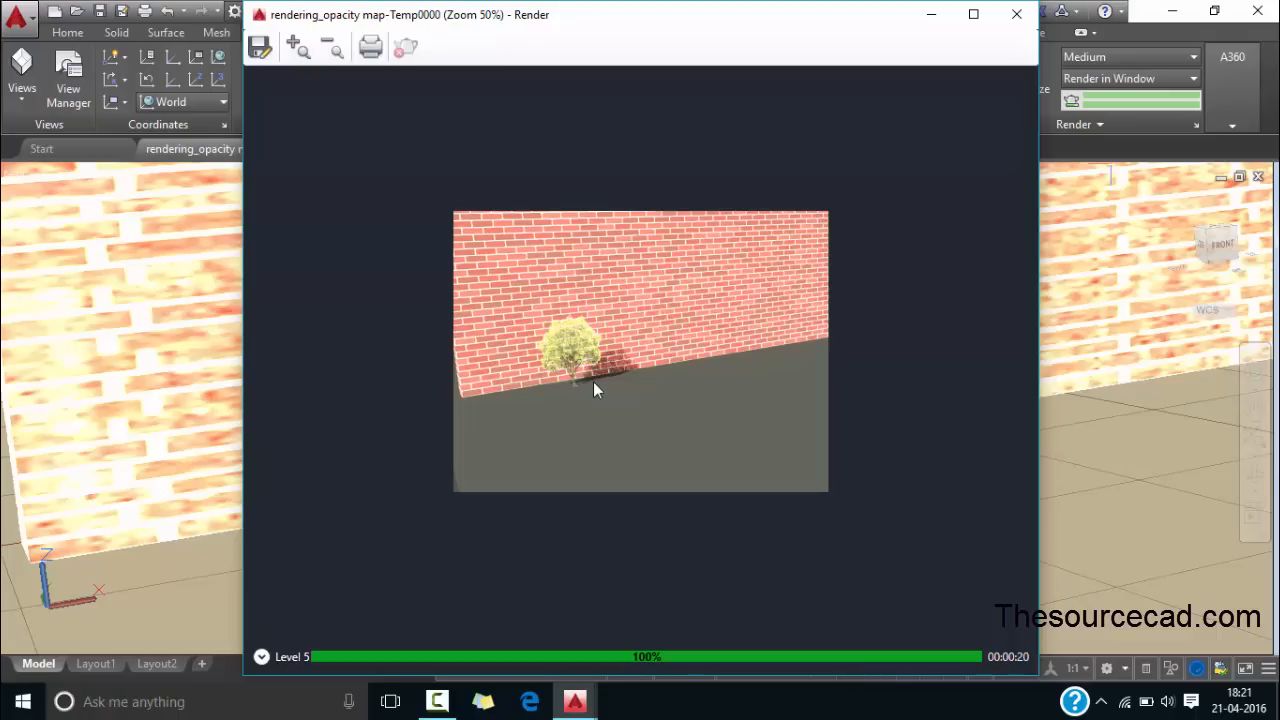
mouse_move(1012, 16)
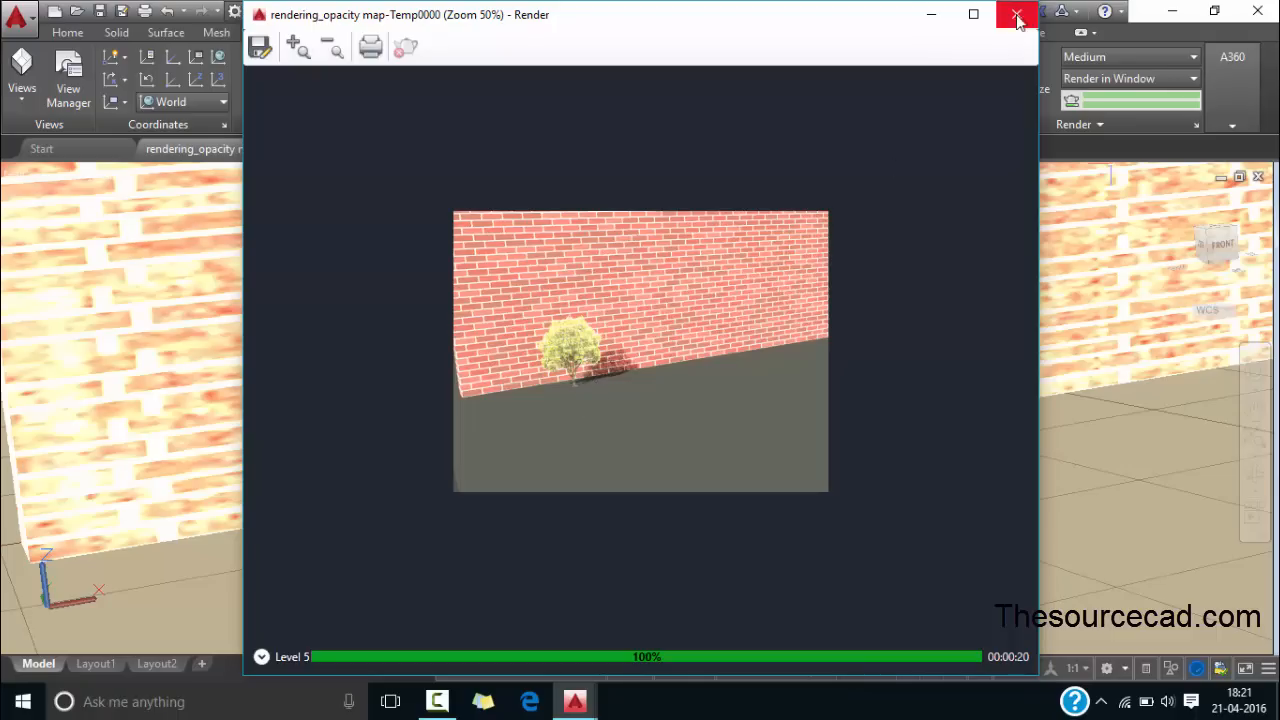
click(1012, 12)
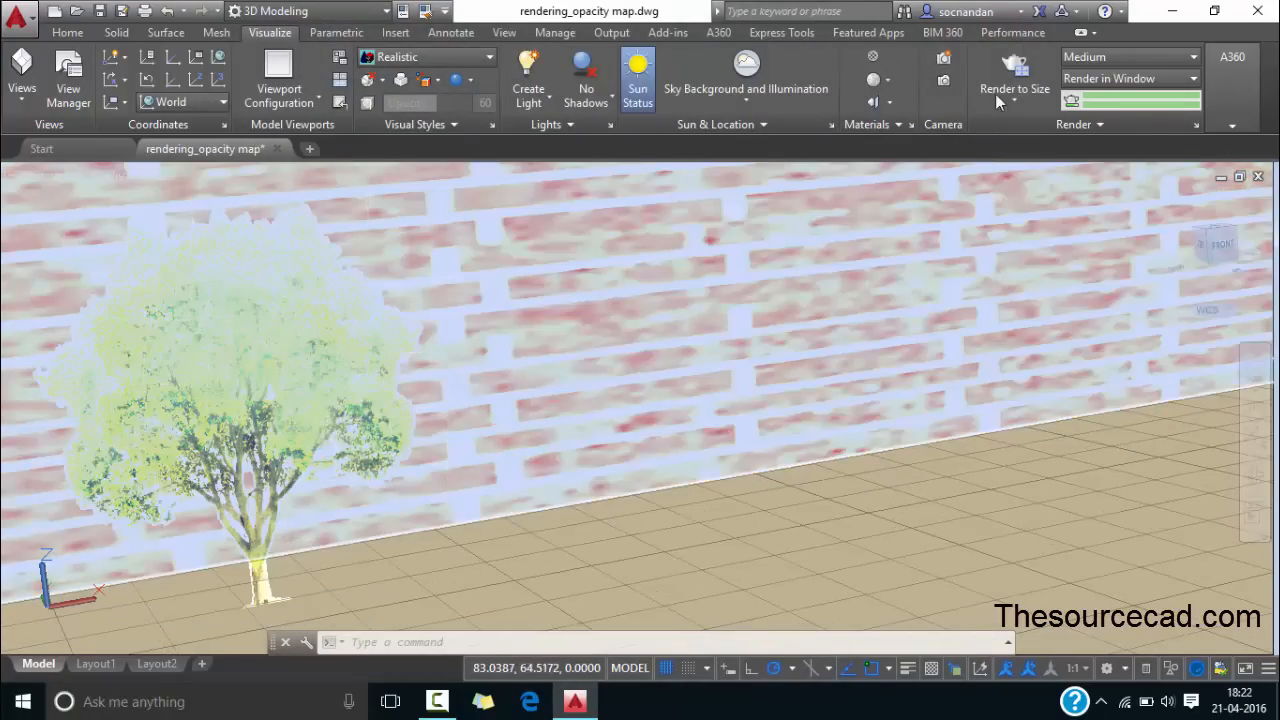
- Render the closer tree view again and zoom the render window to 100%
click(1020, 88)
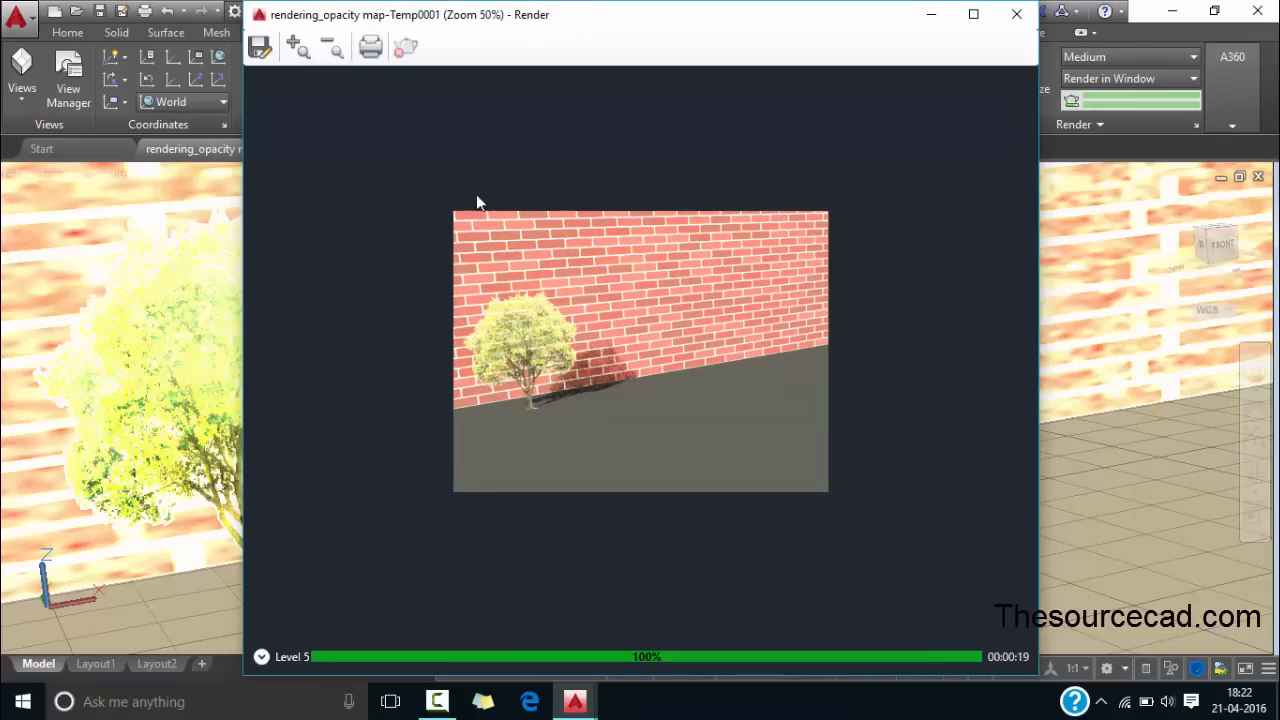
click(296, 48)
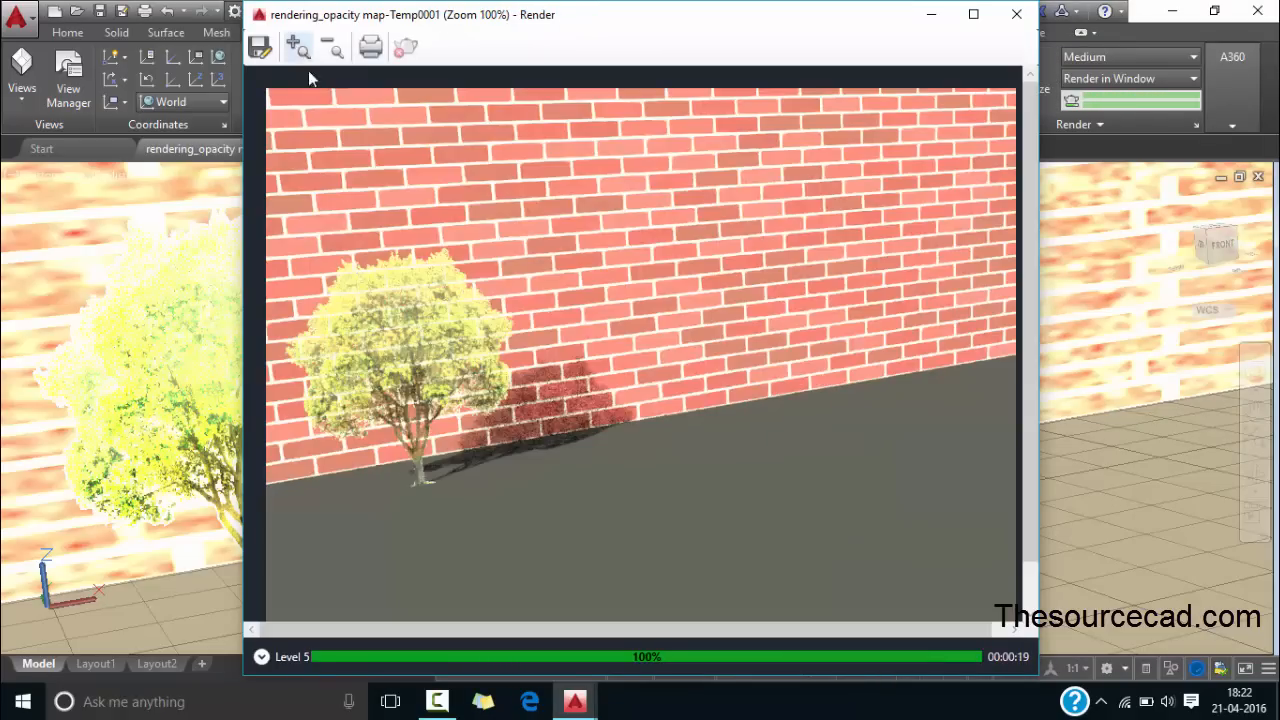
mouse_move(670, 480)
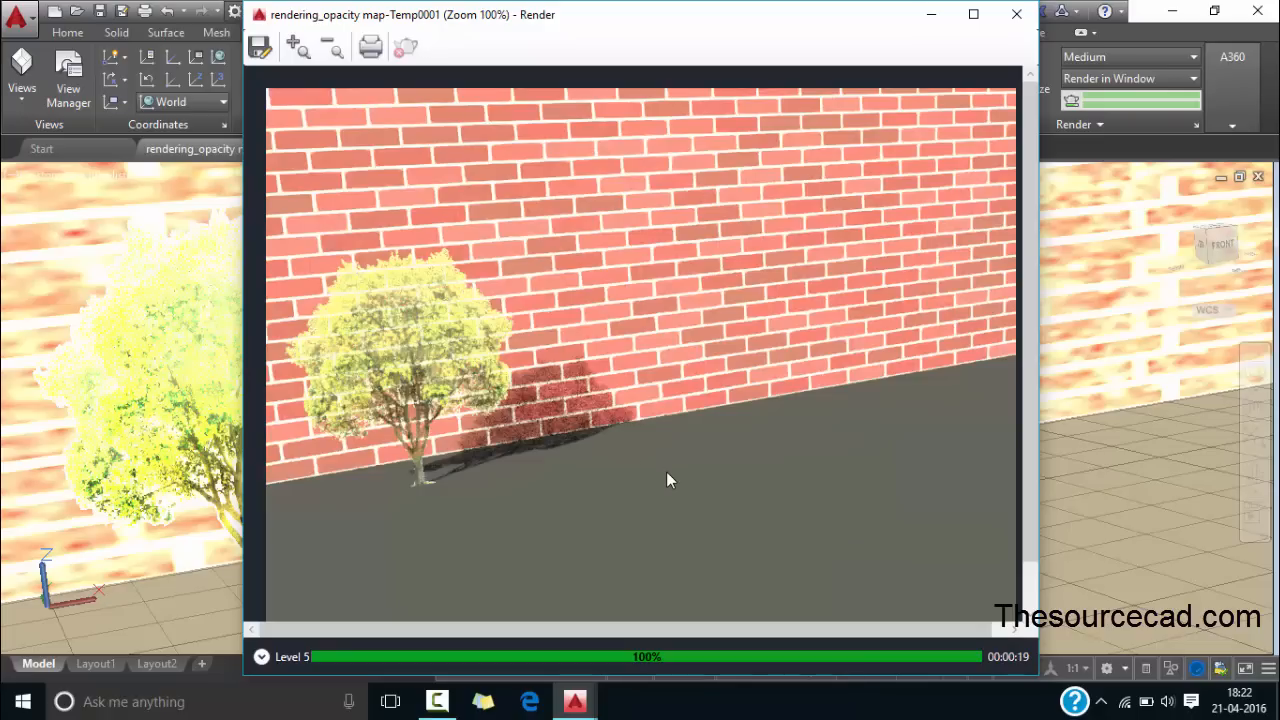